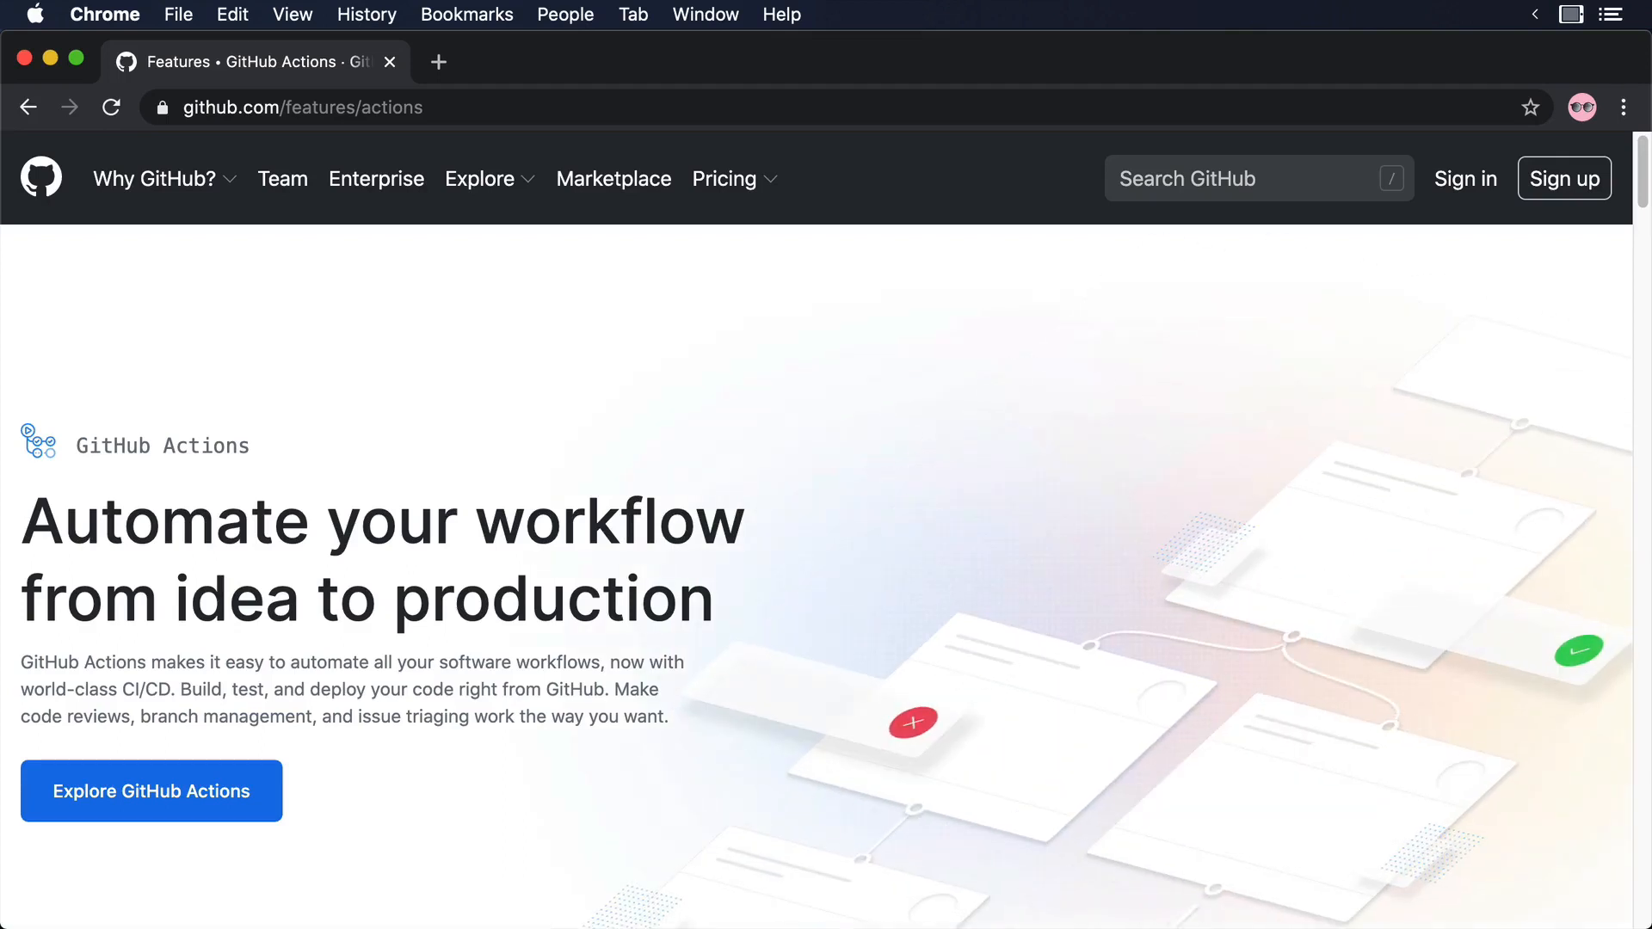
Create a .github folder at the calculator_app project root
scroll(down, 3)
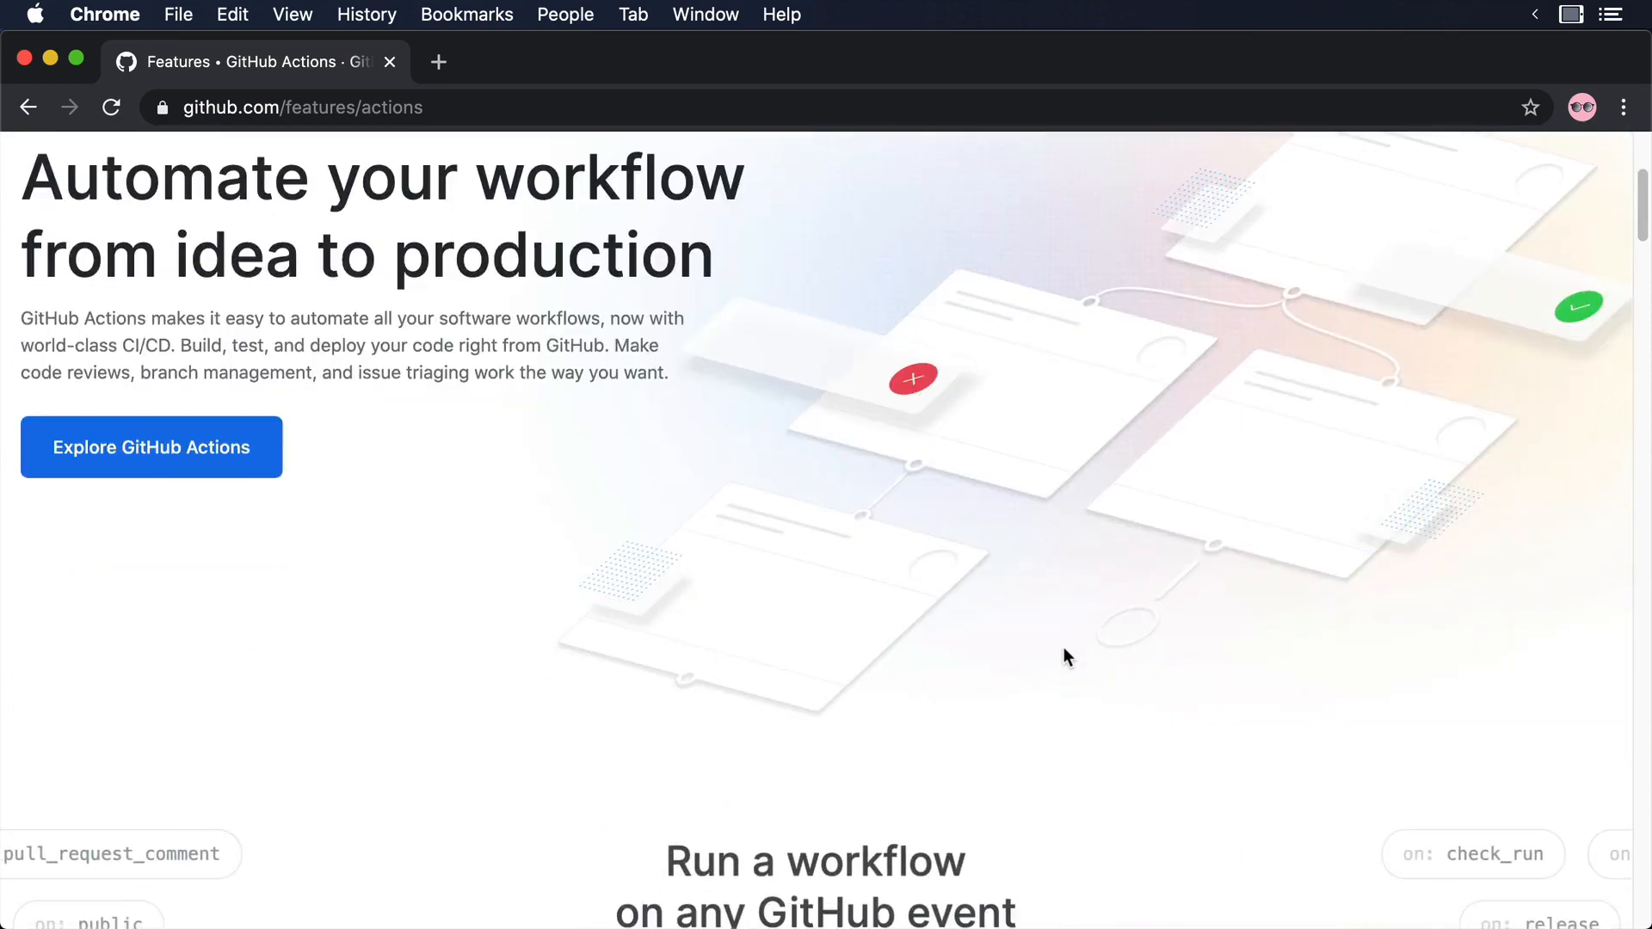
scroll(down, 3)
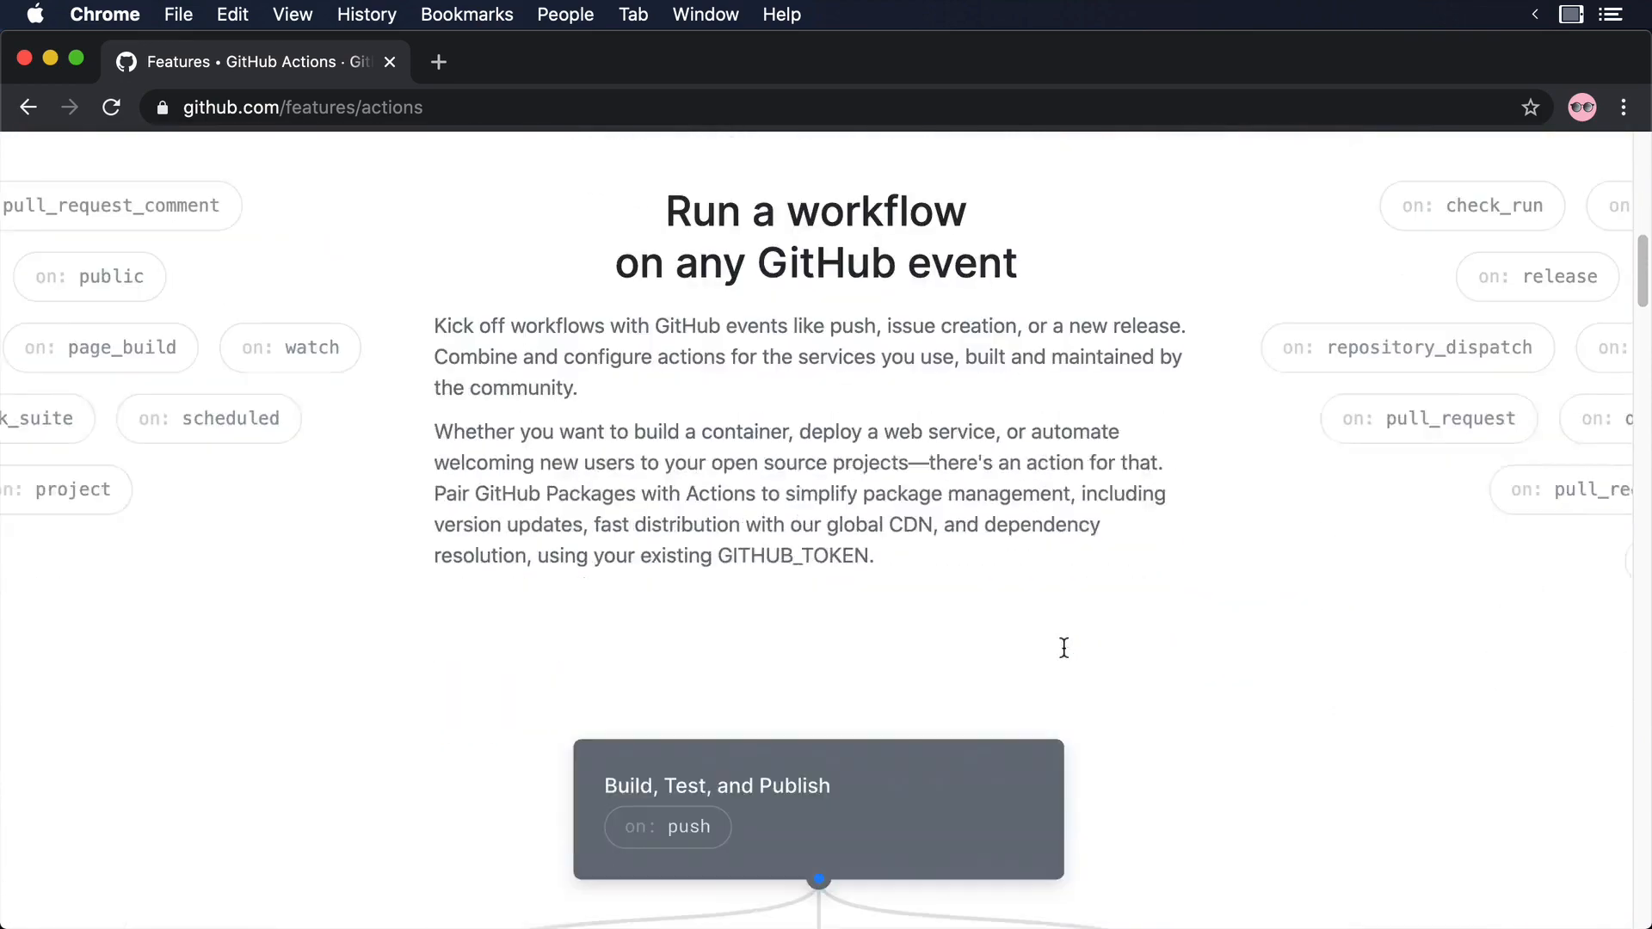
scroll(down, 3)
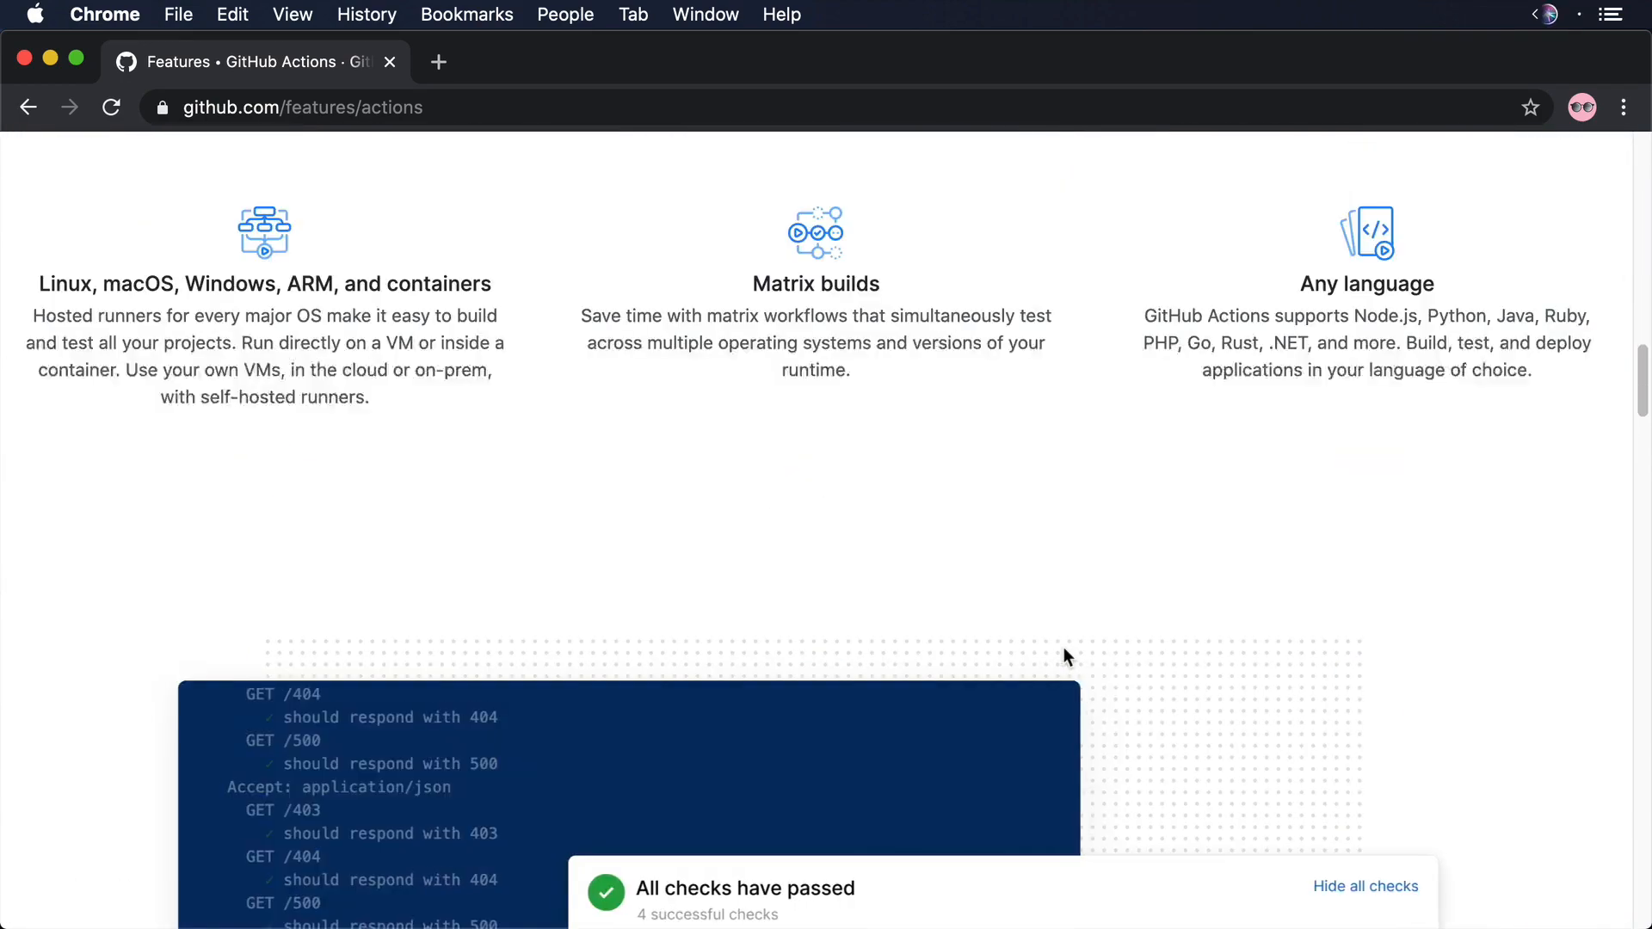
scroll(down, 3)
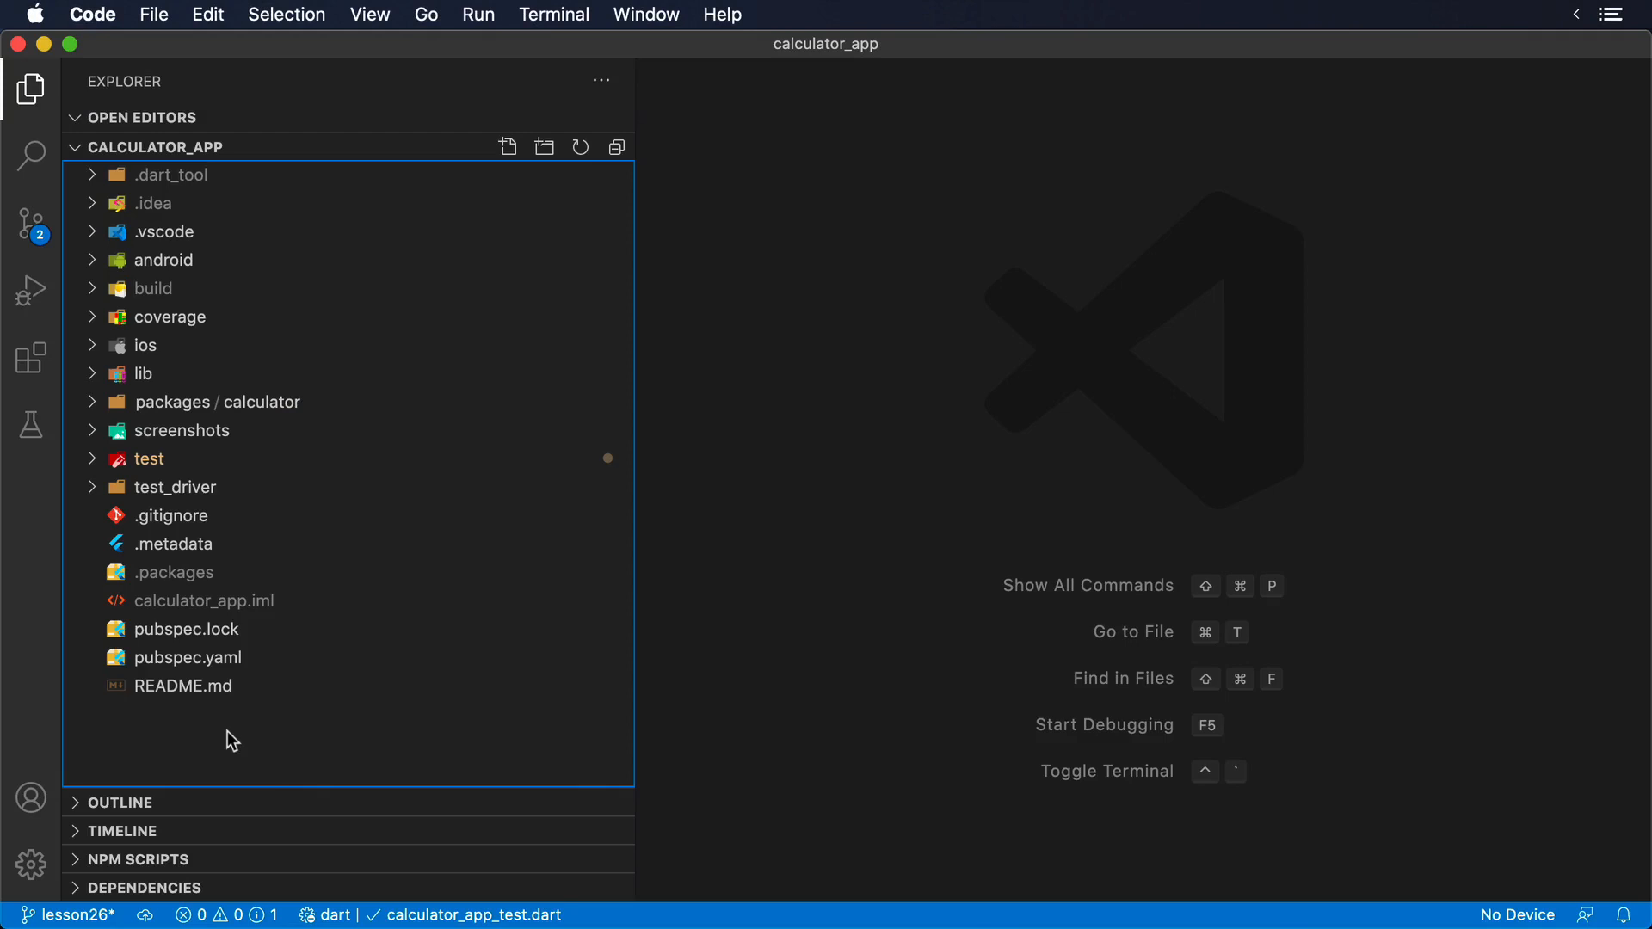
click(543, 146)
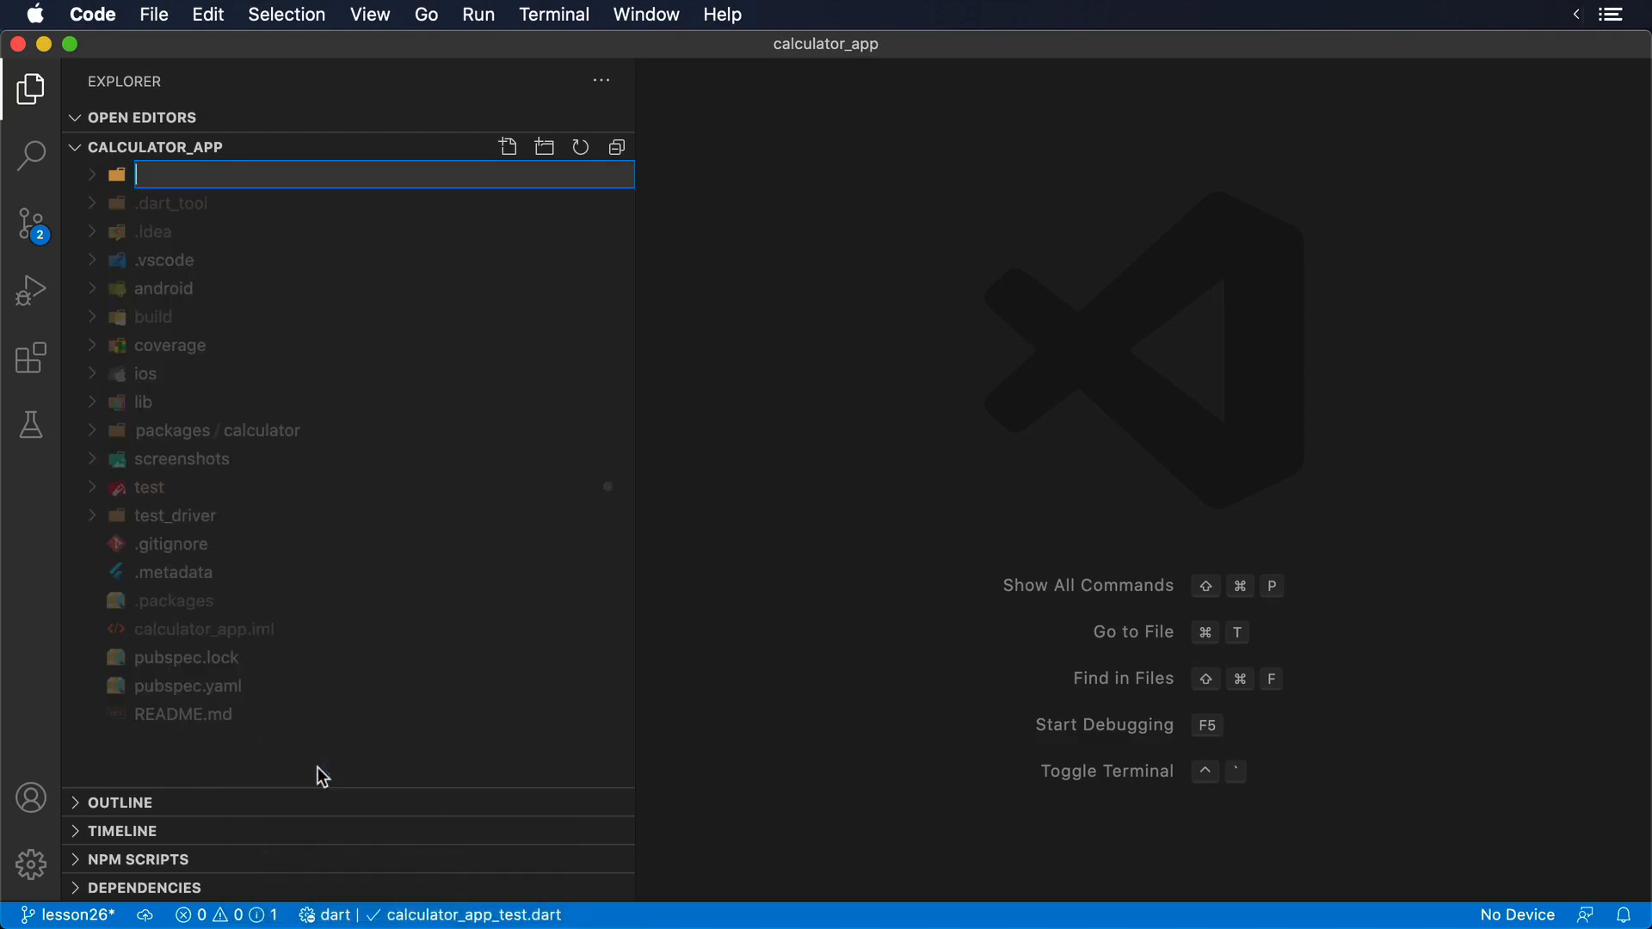
text(.github)
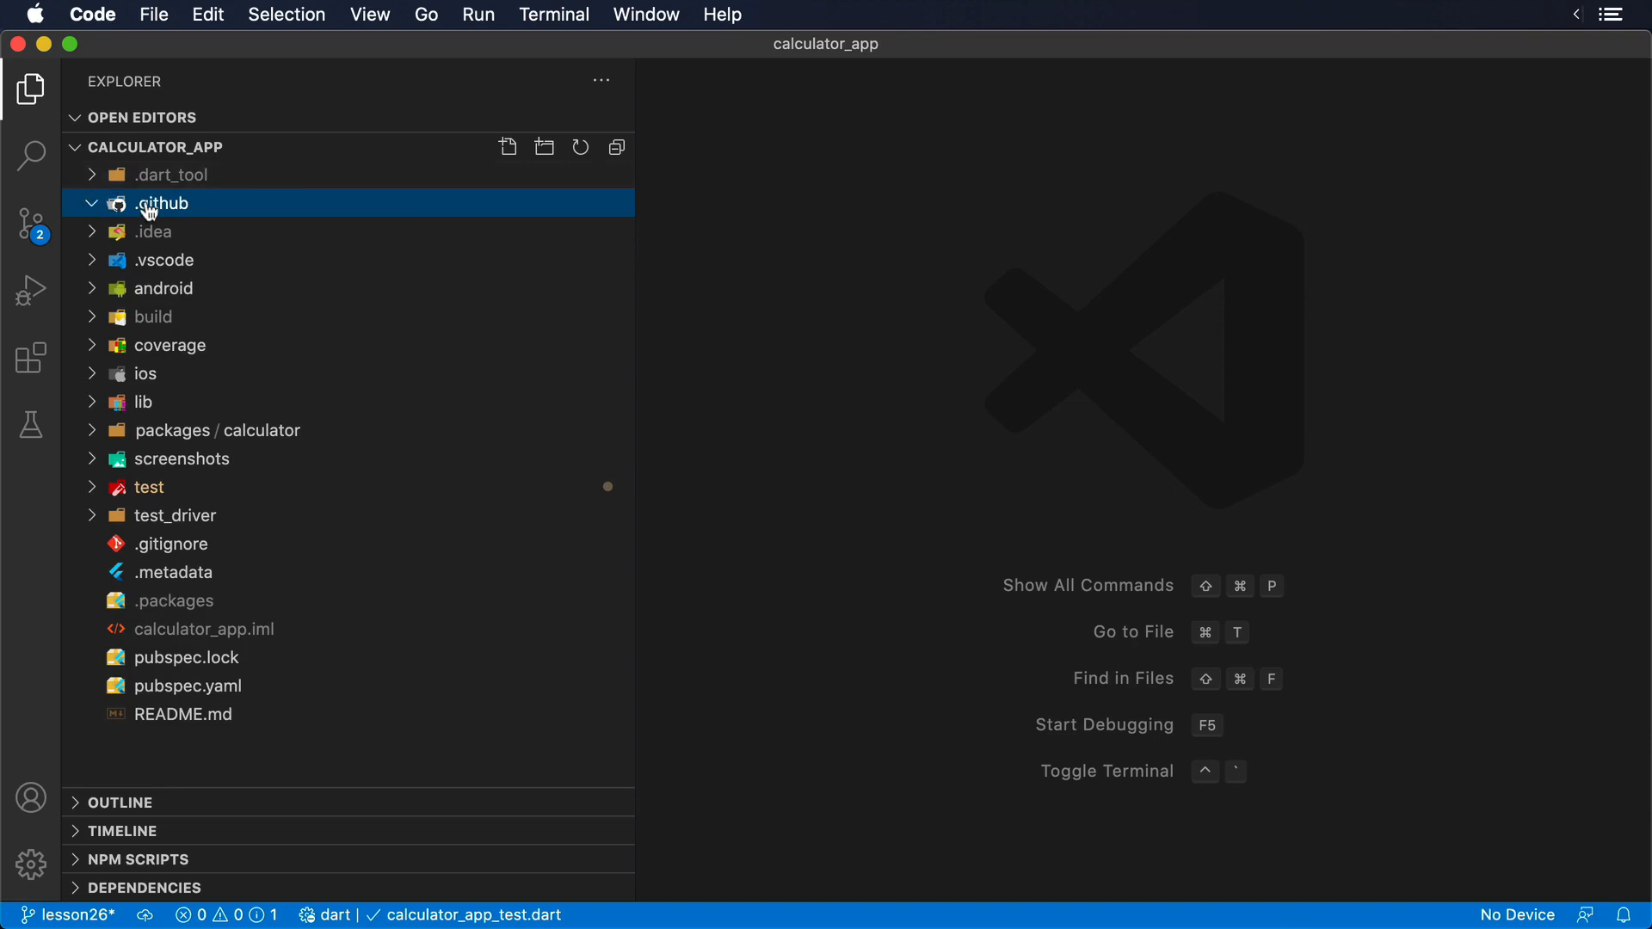
Add a workflows folder inside .github containing a new main.yaml file
click(544, 147)
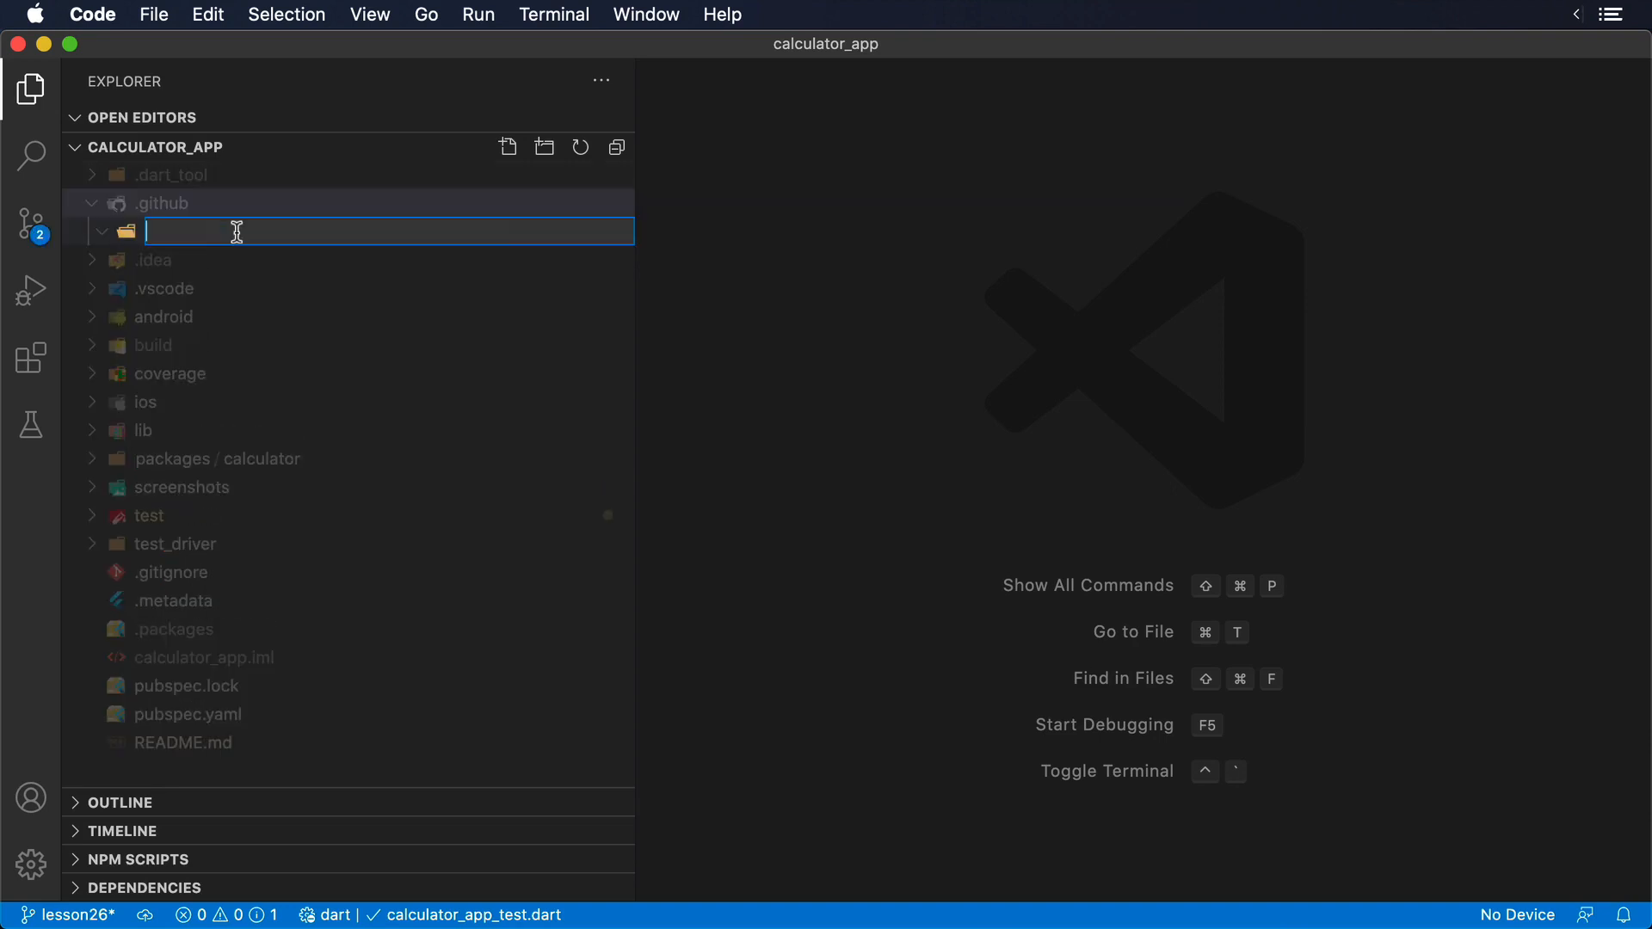
text(workflo)
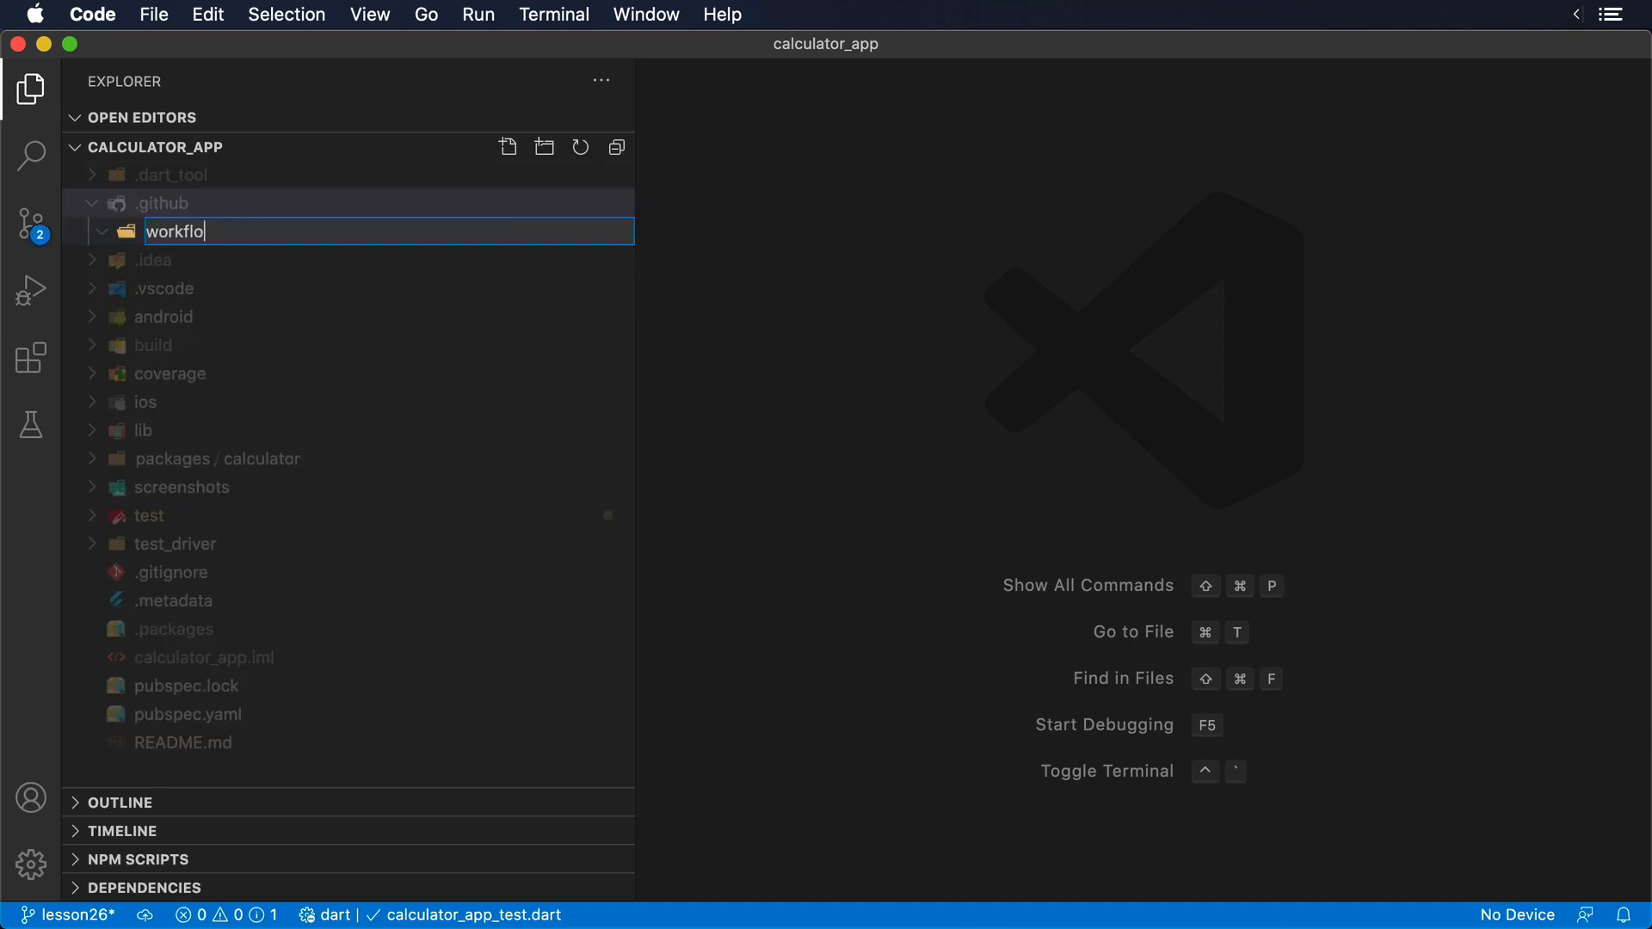
key(Return)
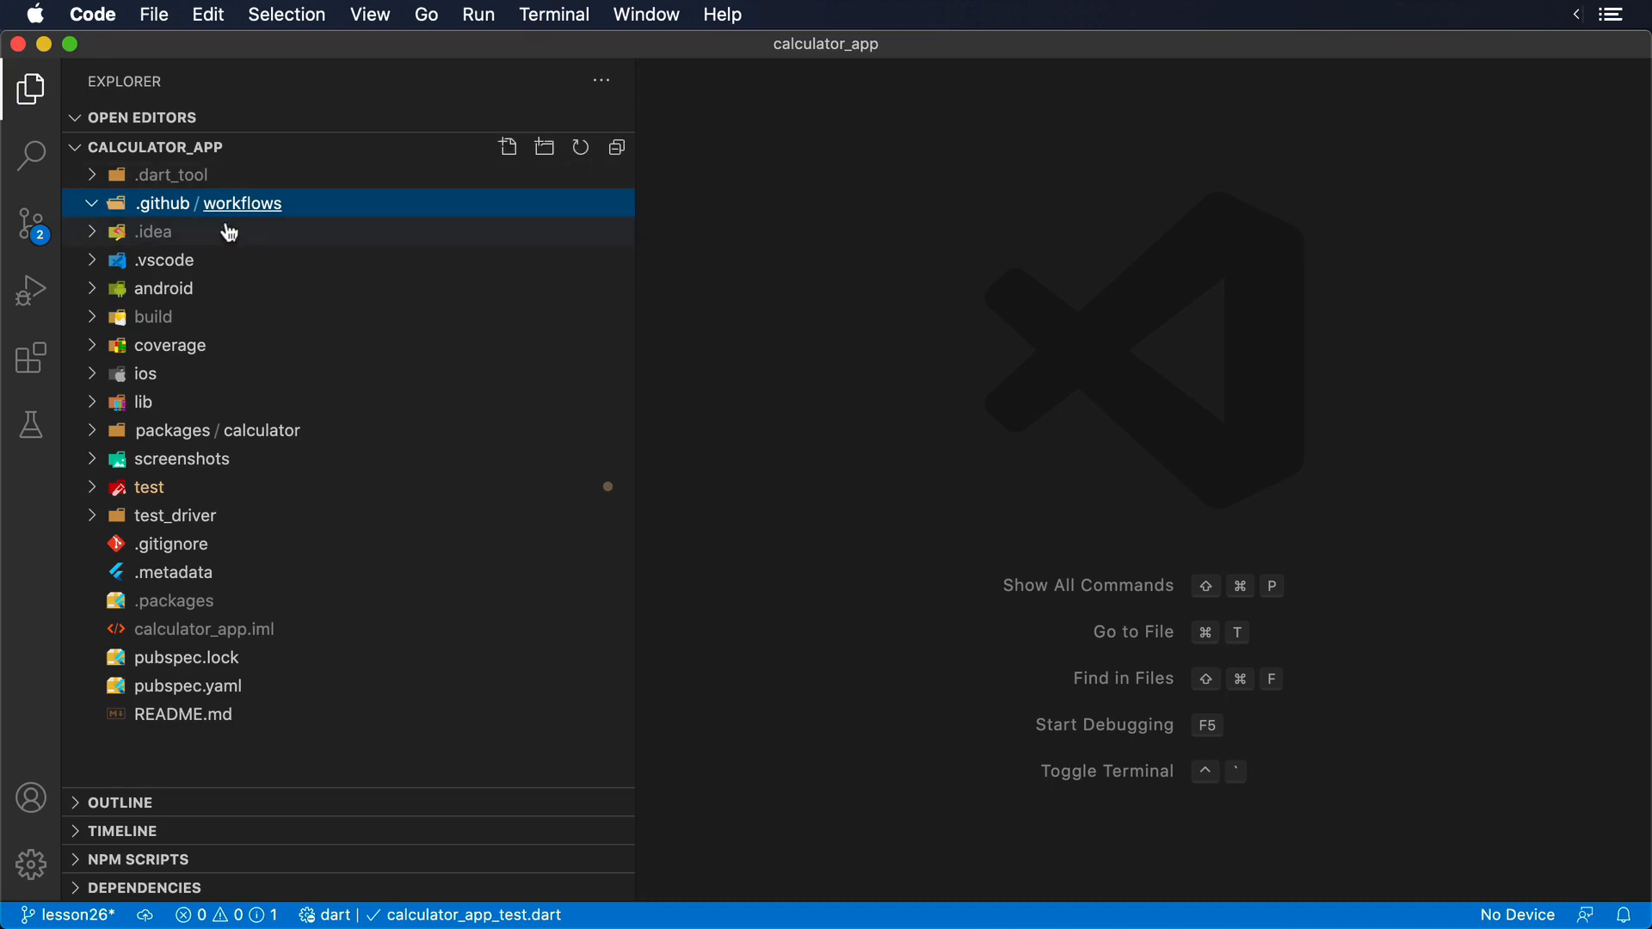
click(507, 147)
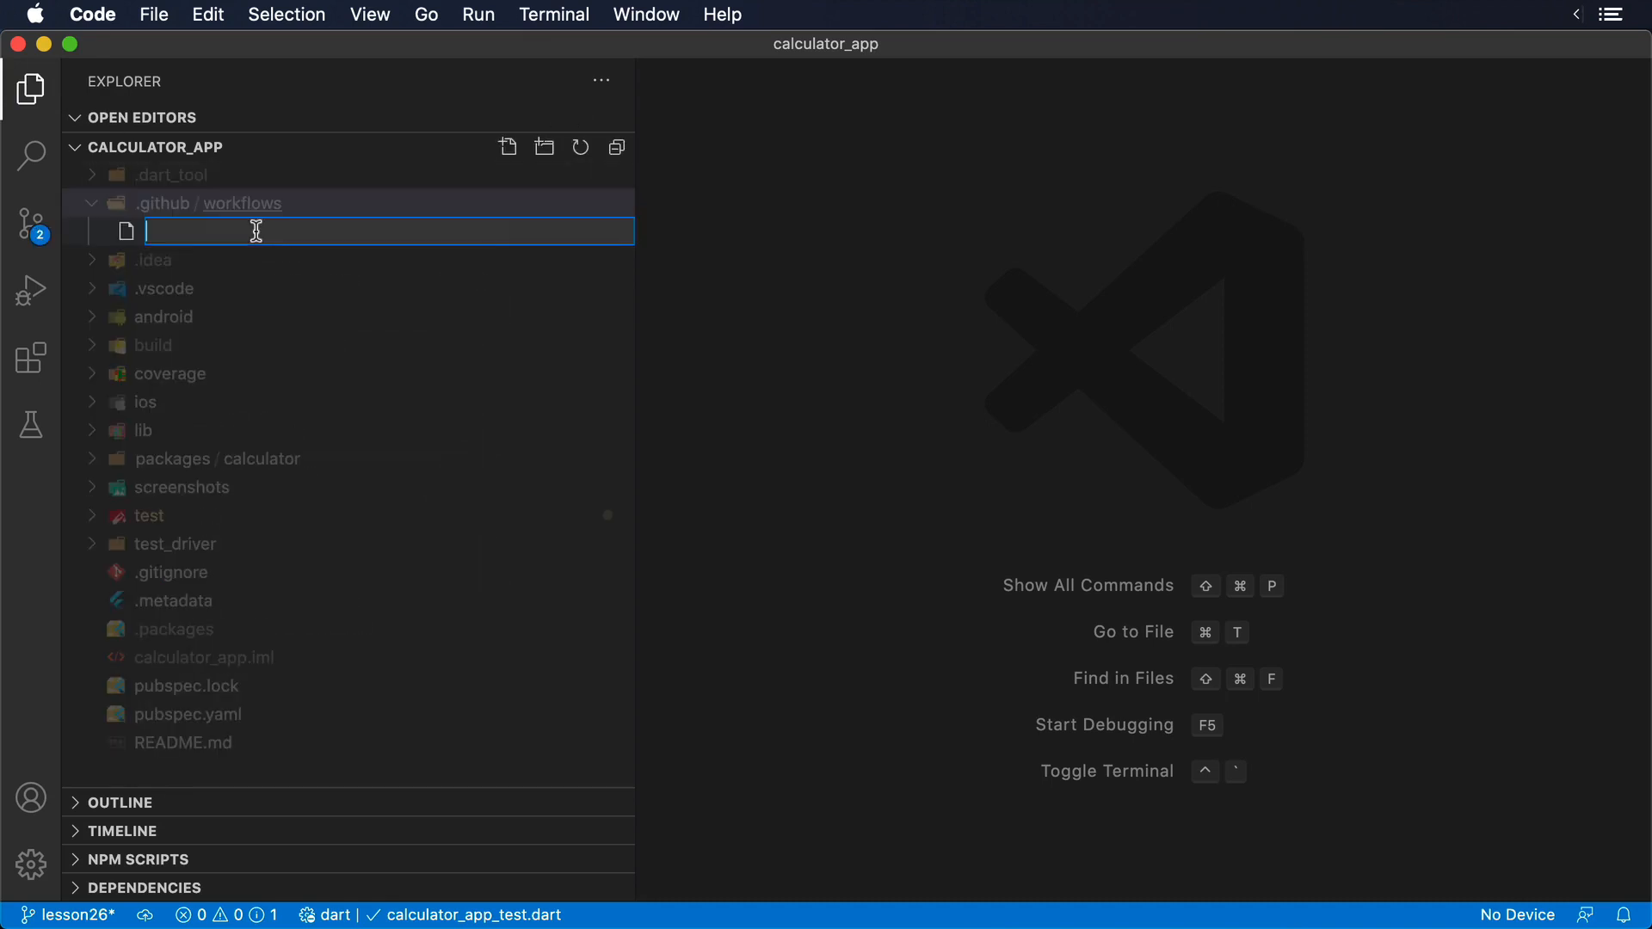
text(main.yaml)
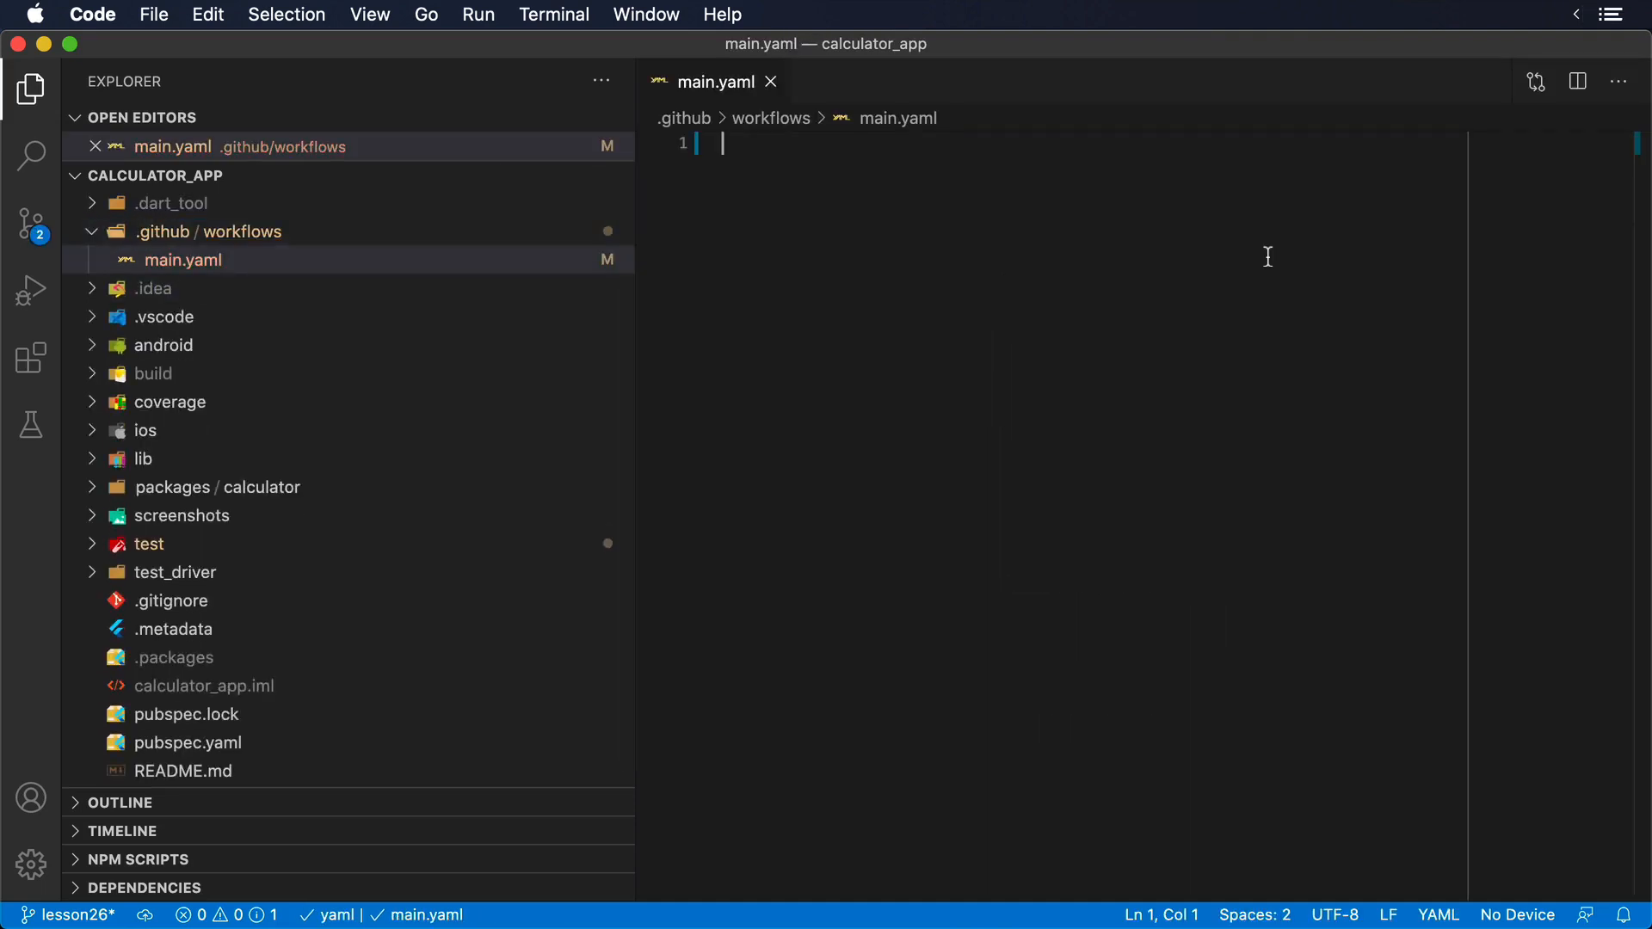
Name the workflow calculator_app_test and trigger it on pull_request
text(name:)
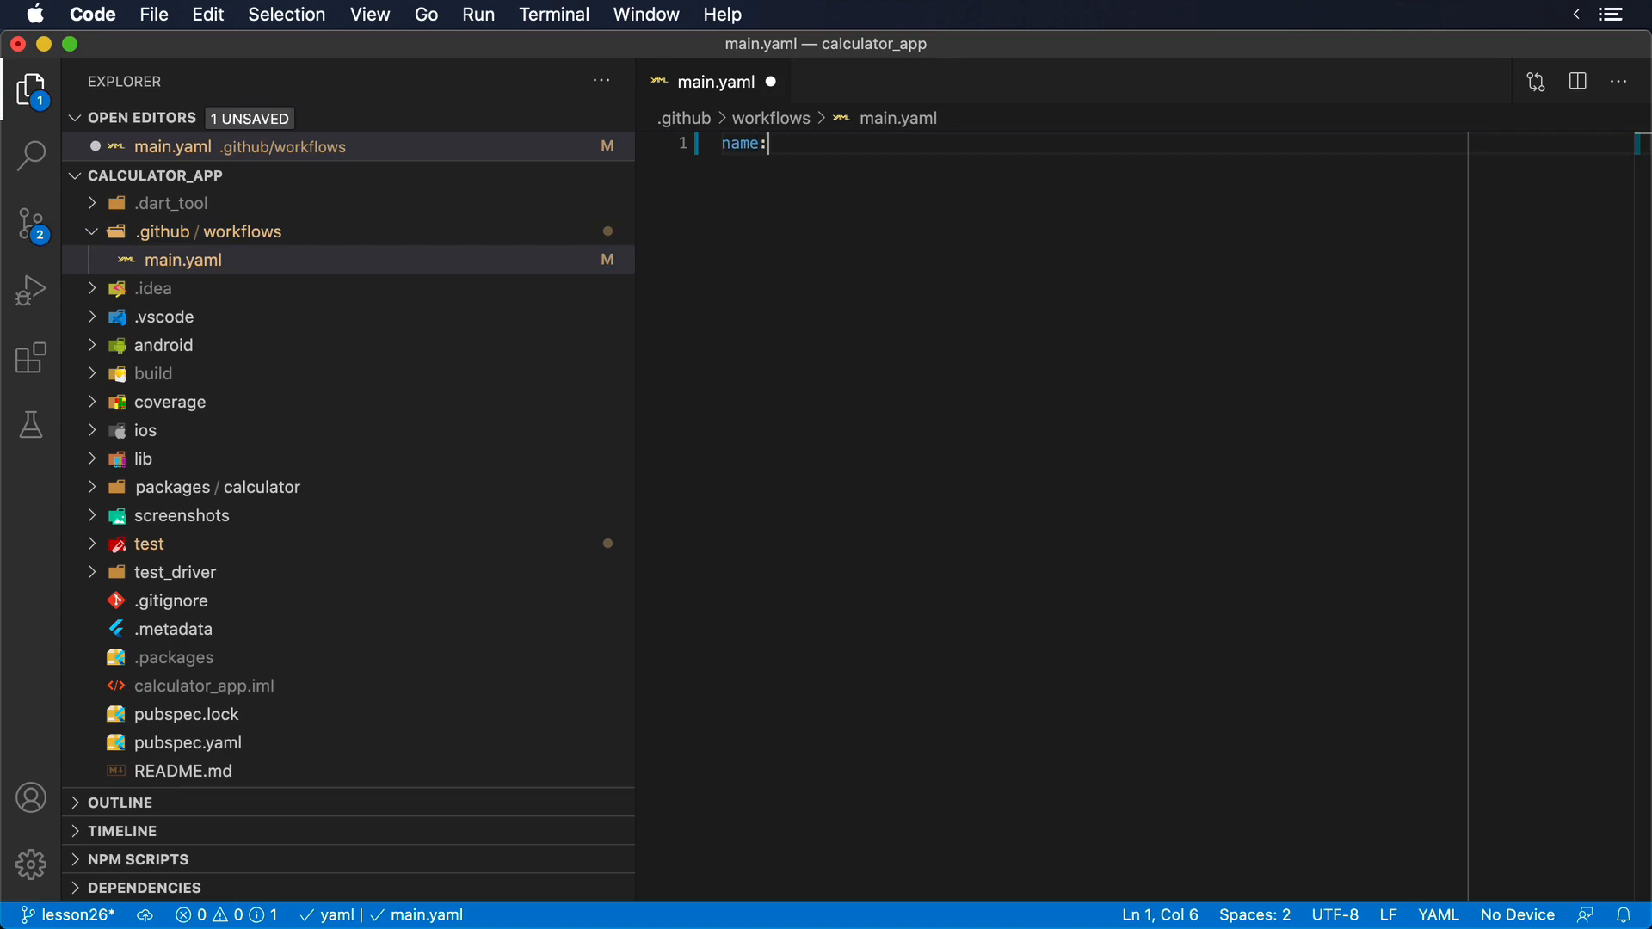
text(calculator_a)
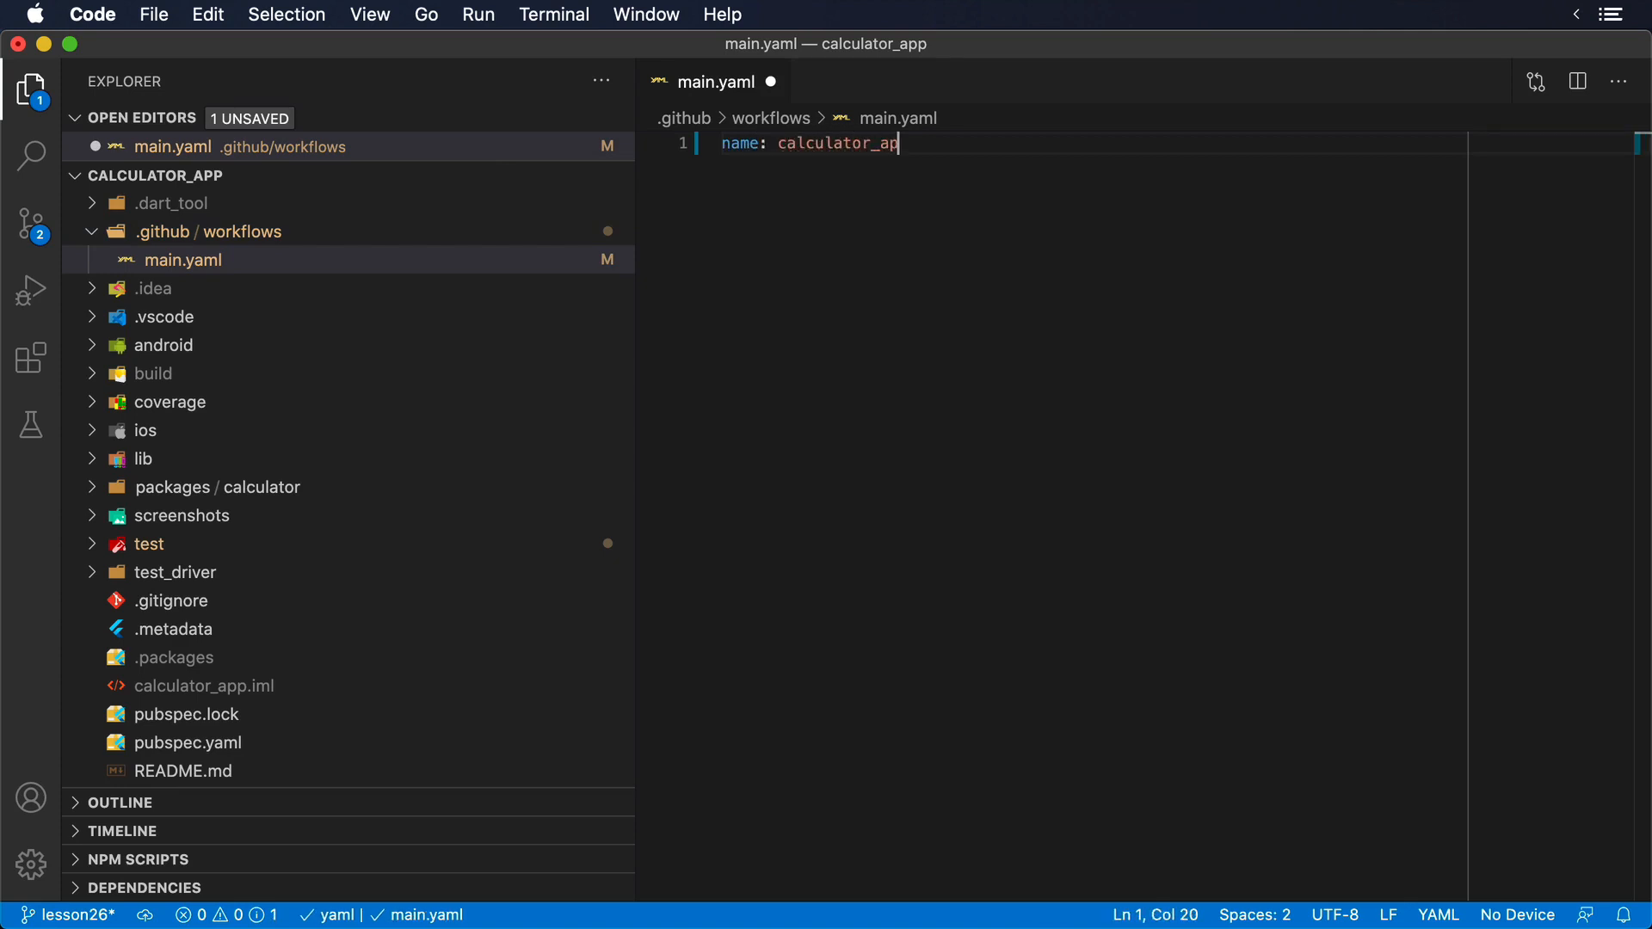
text(p_test)
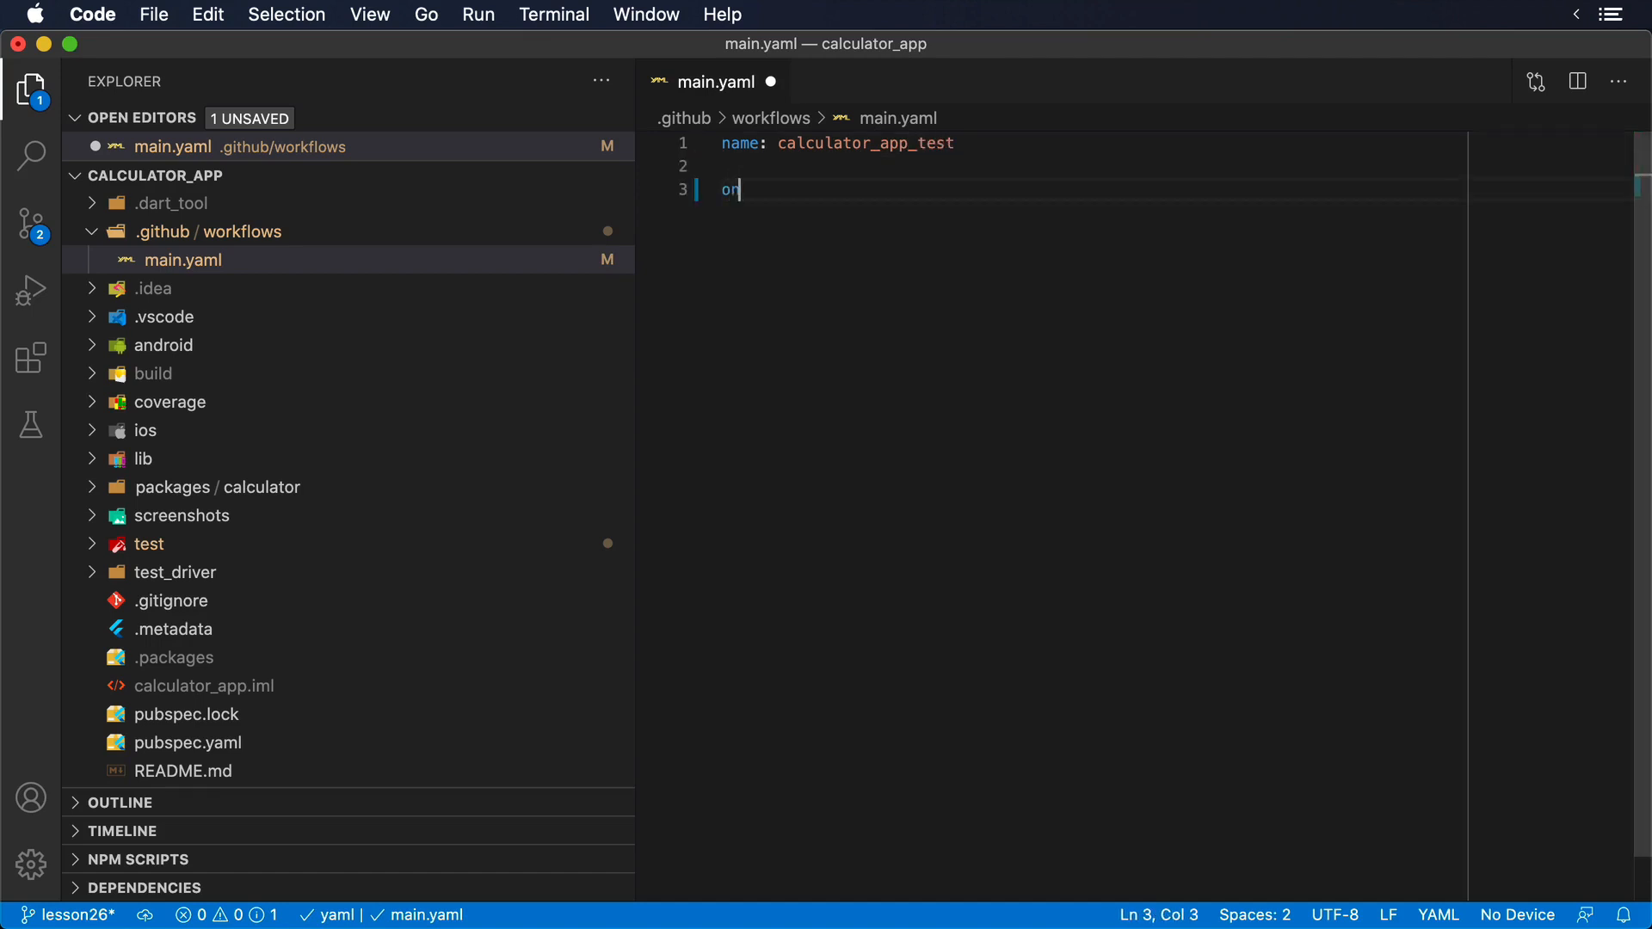
text(: pull_)
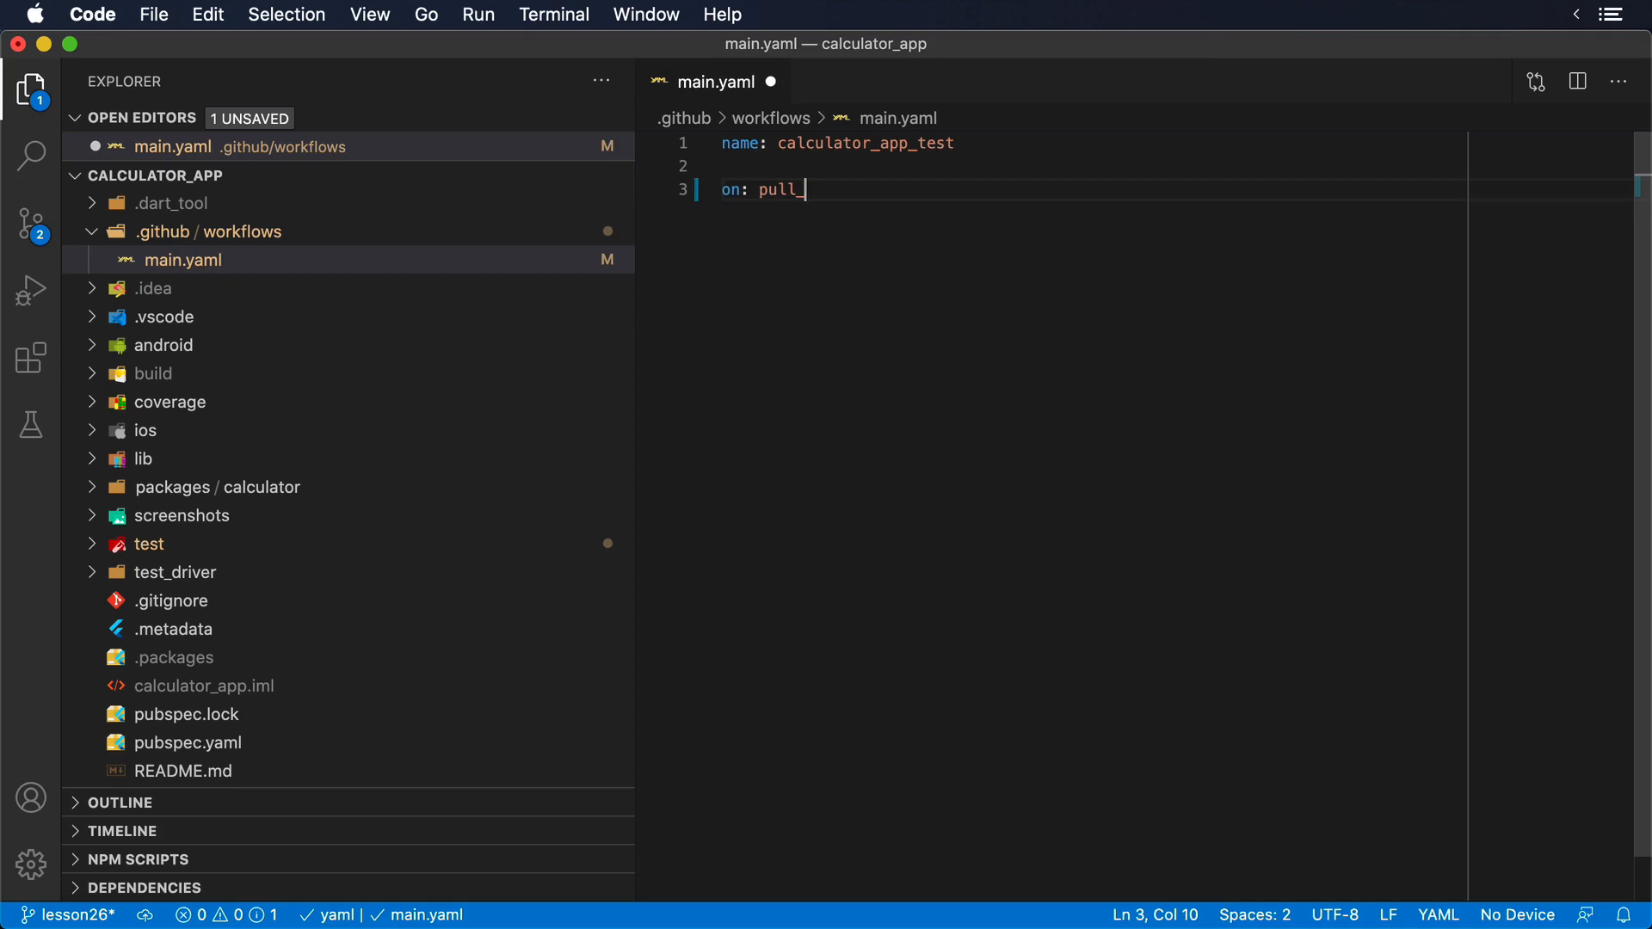
text(_request)
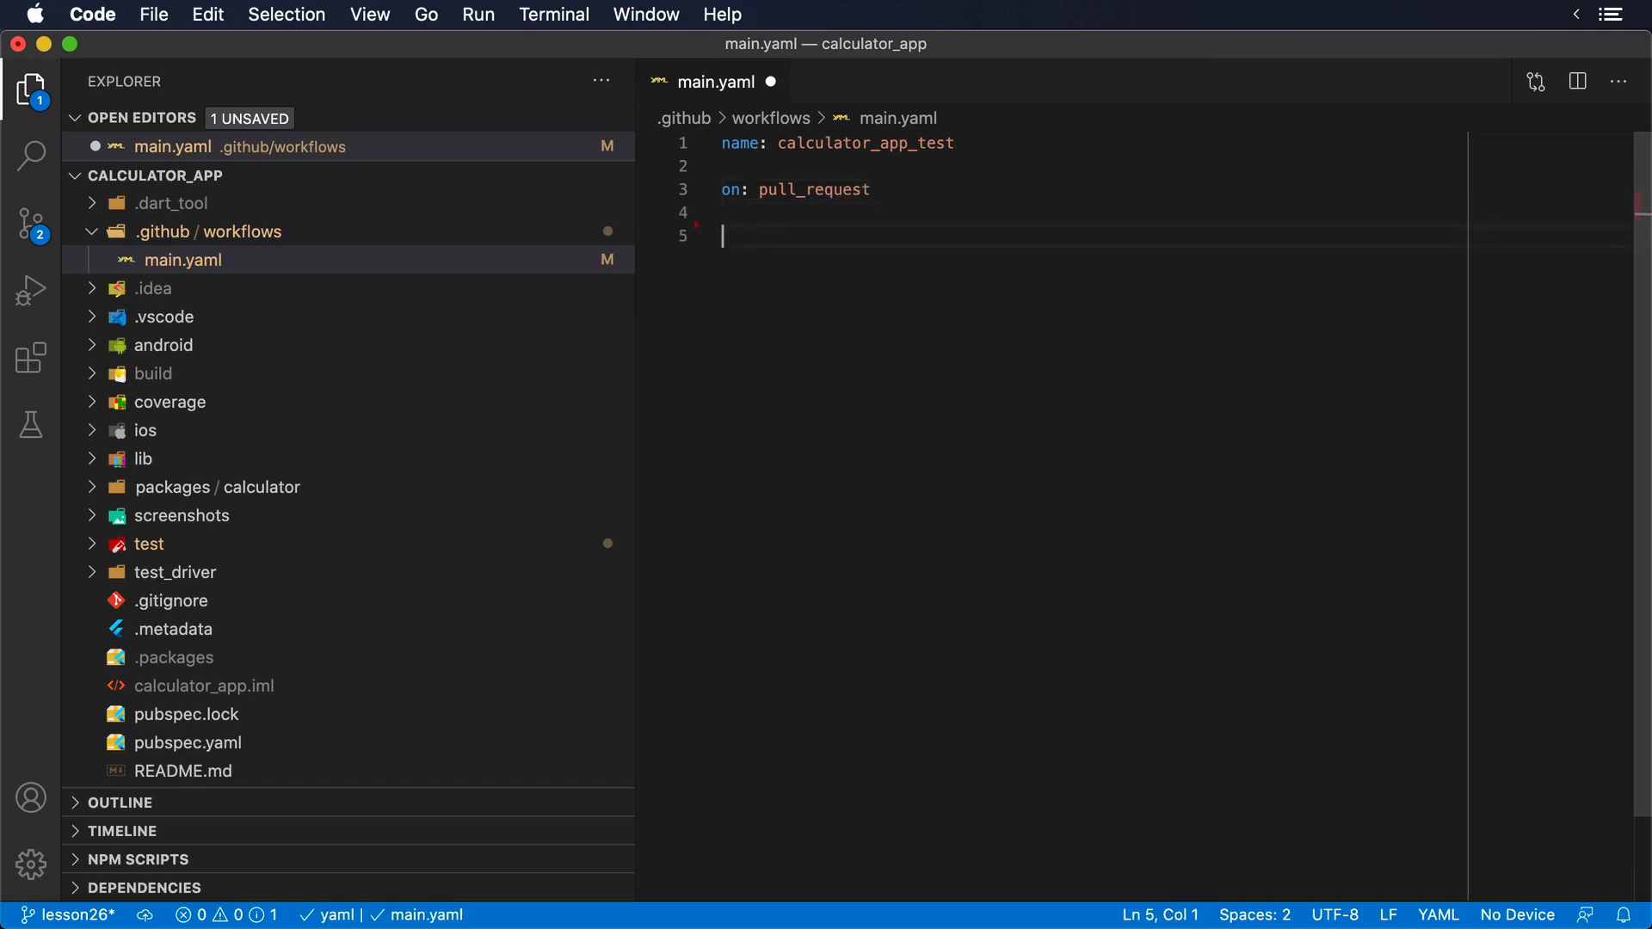
Add a tests job that runs on ubuntu-latest
text(jobs:)
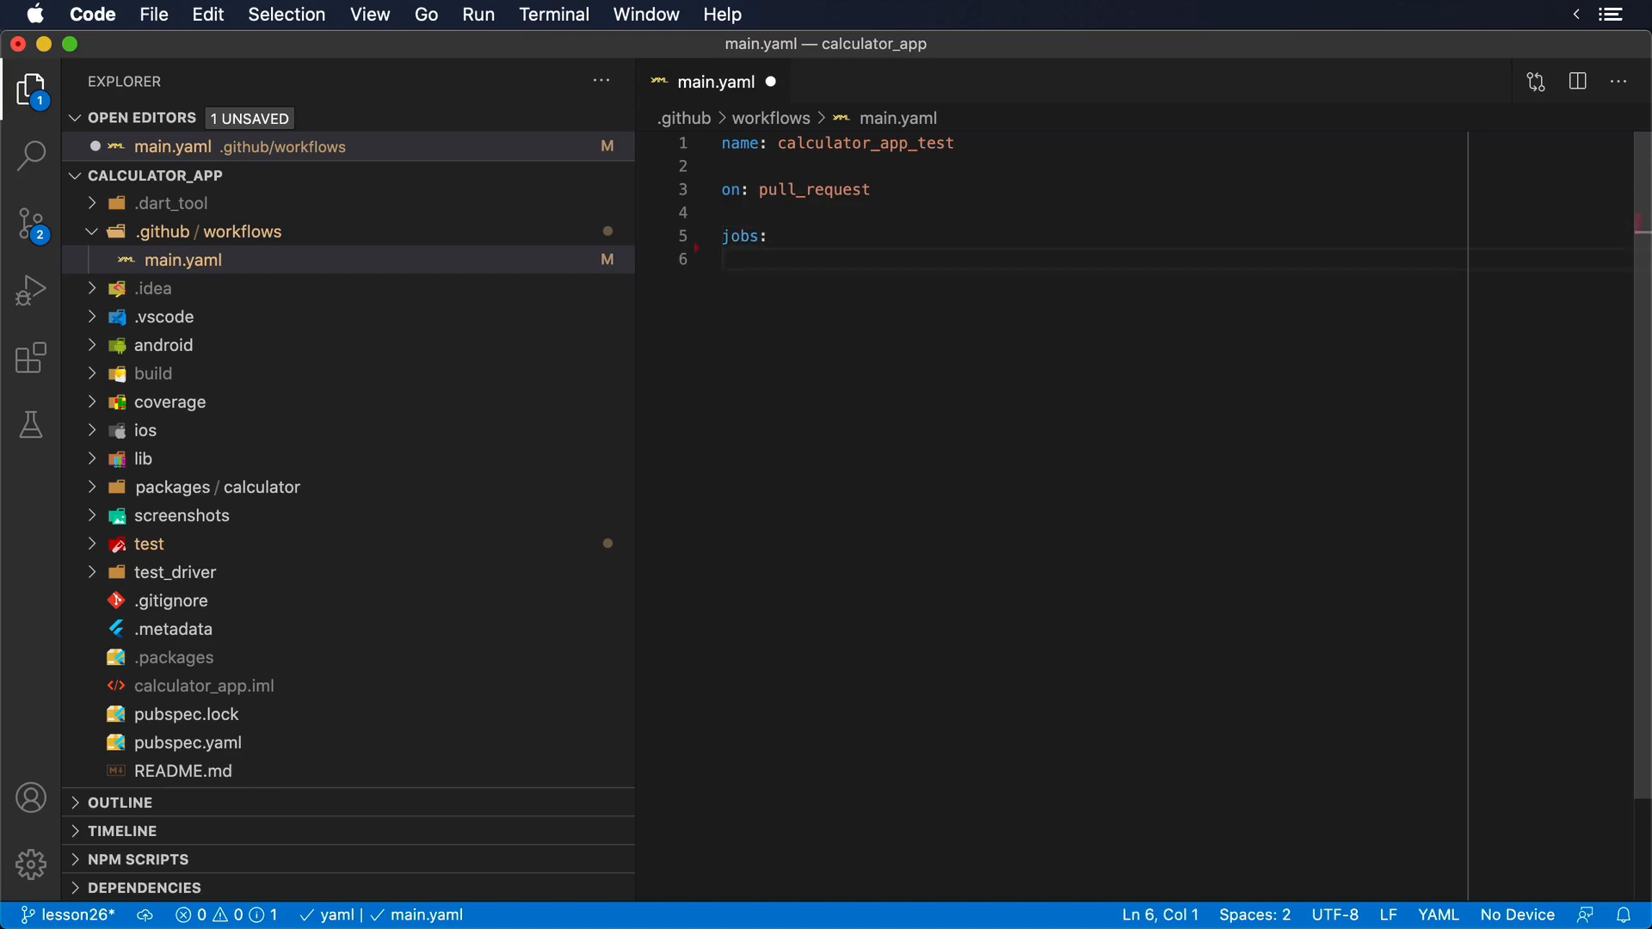
text(tests:)
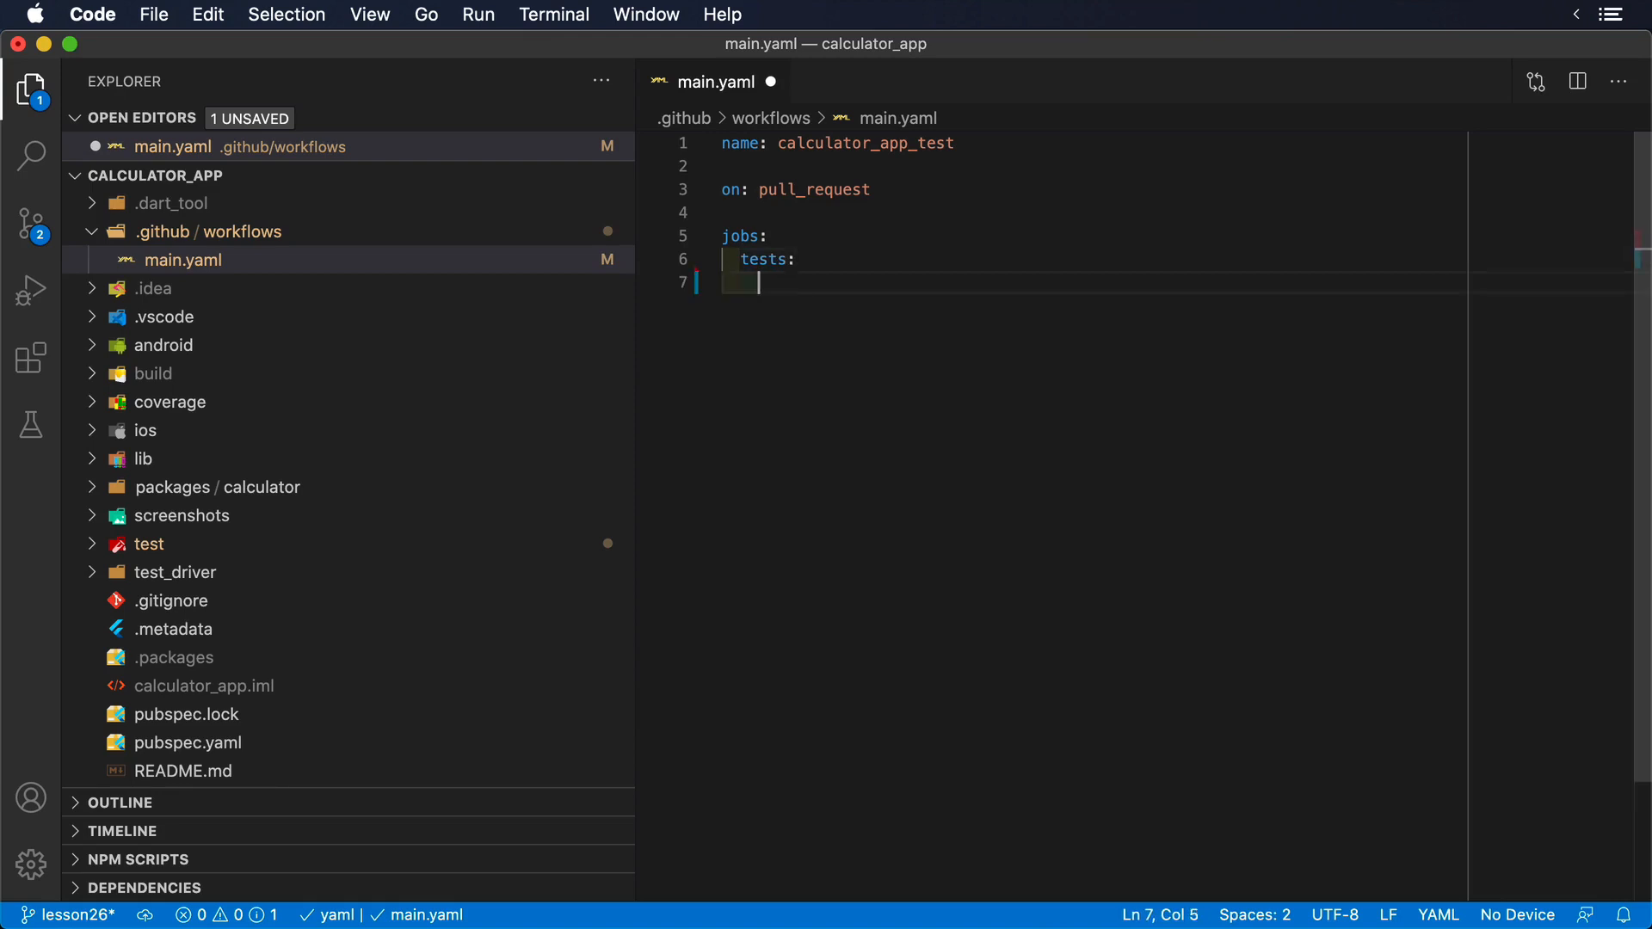
text(run)
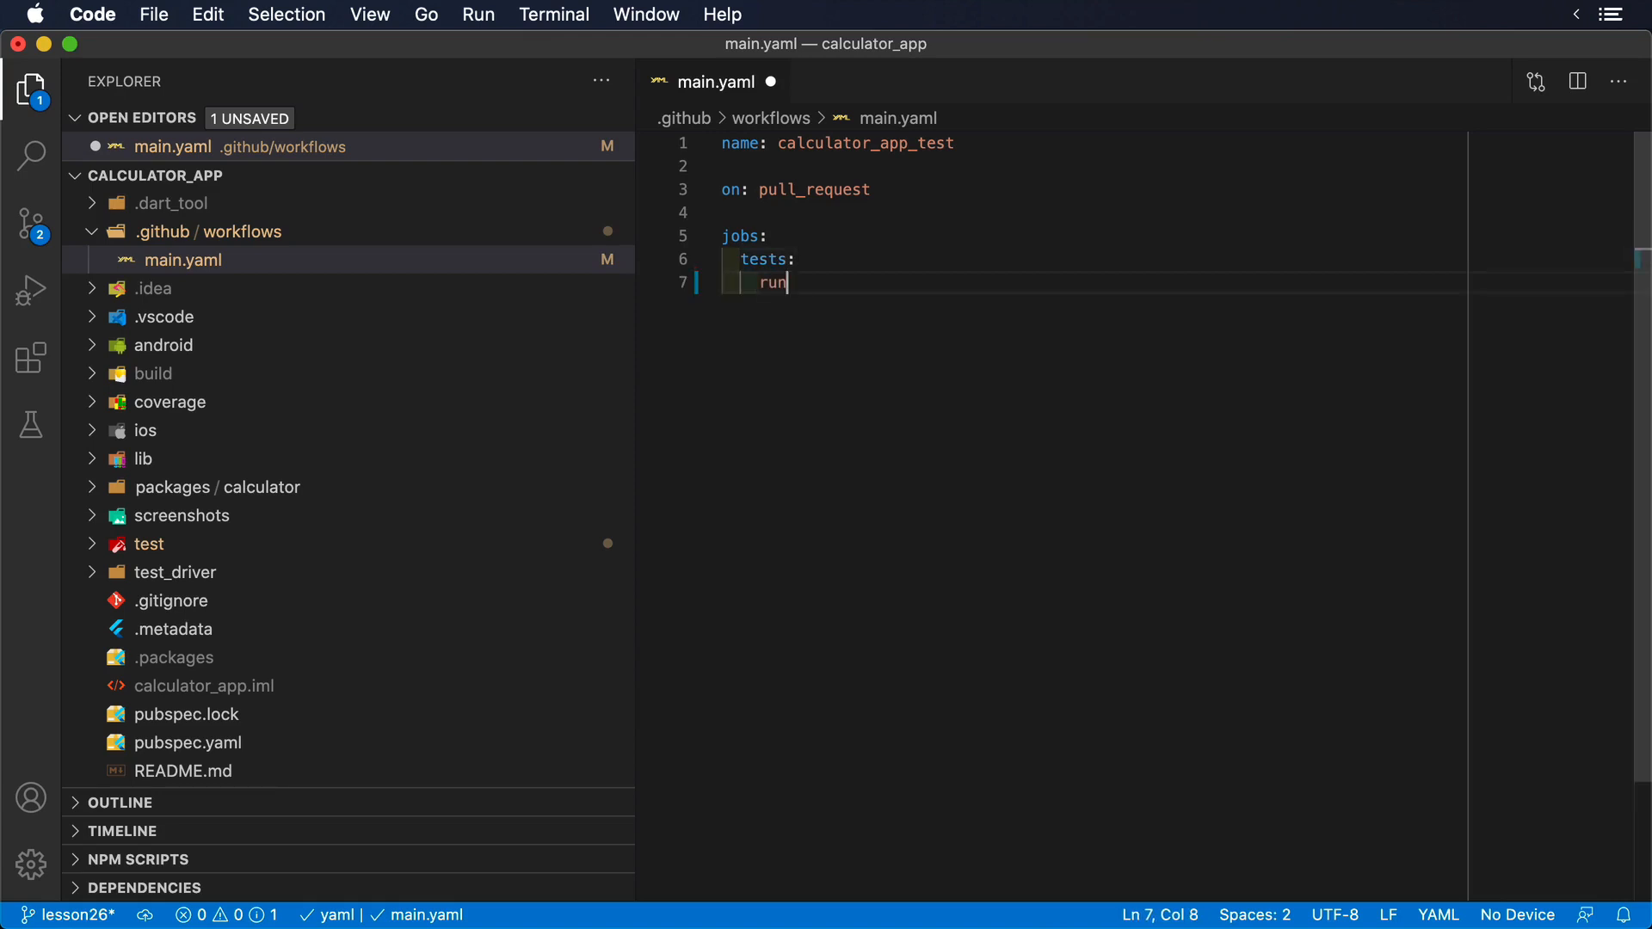
text(s-on:)
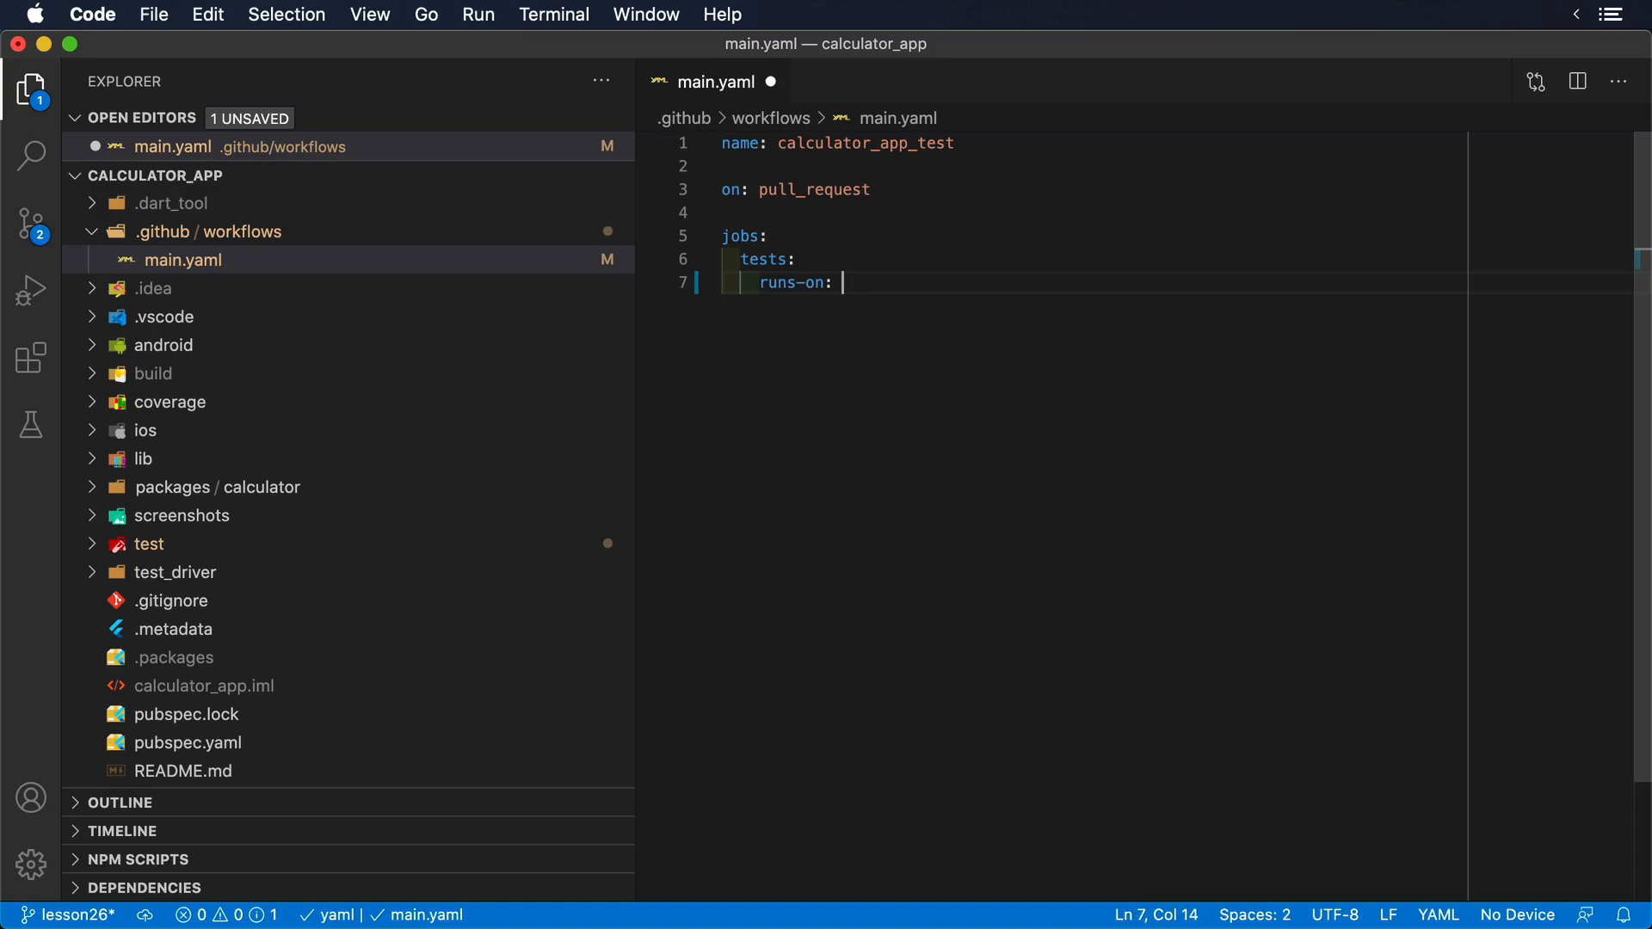
text(ubuntu)
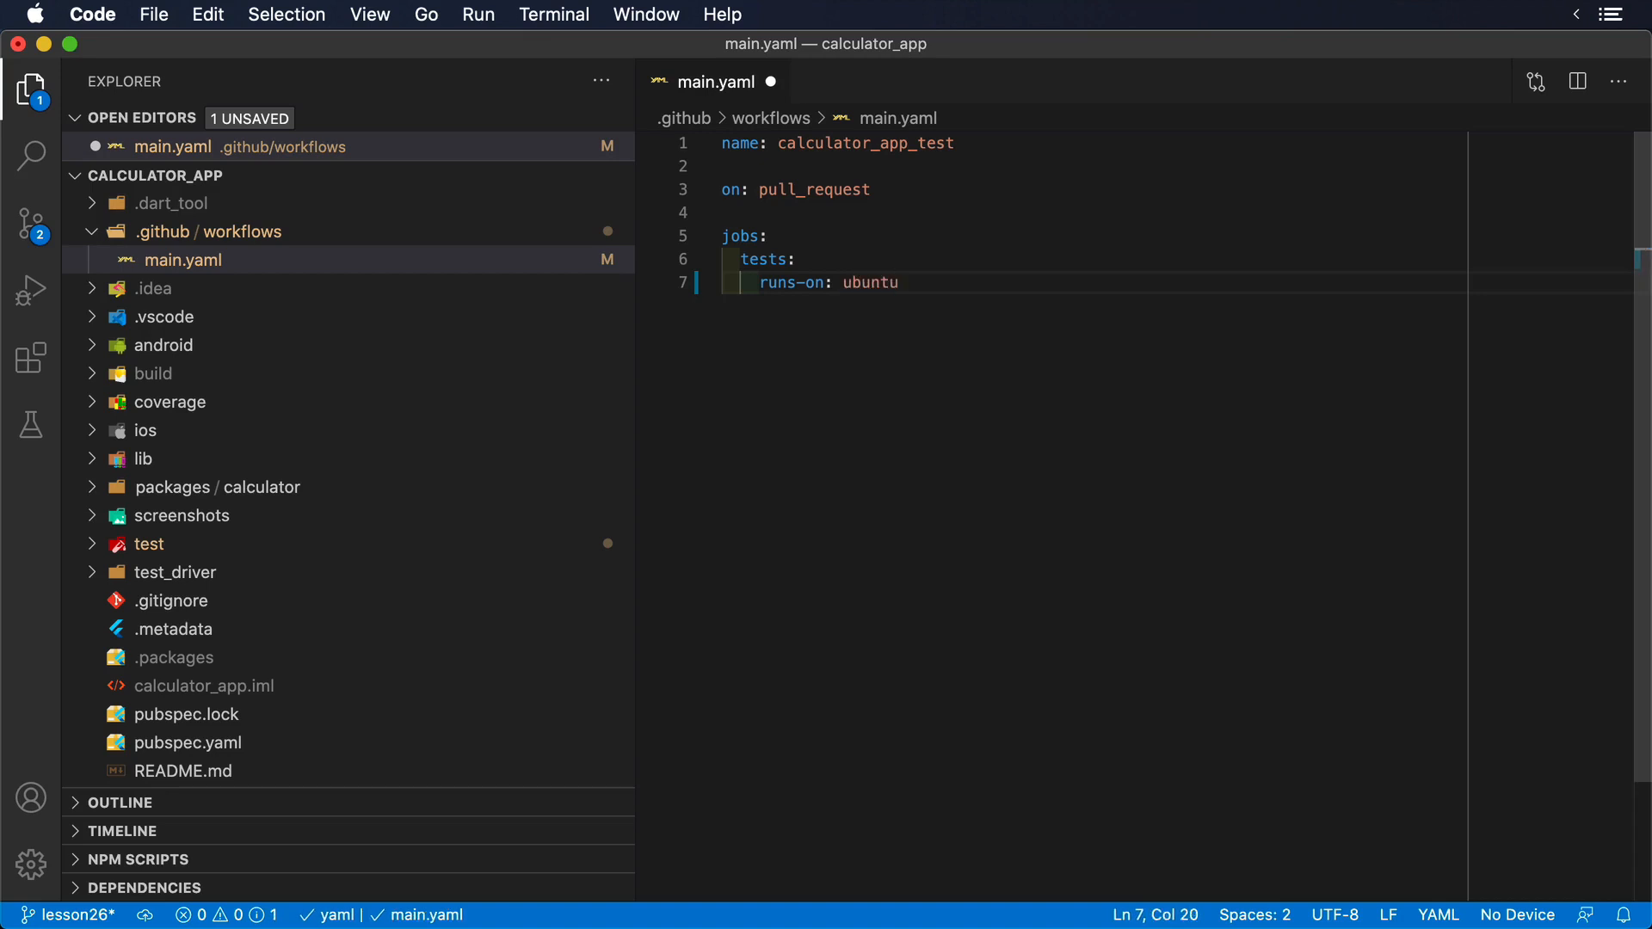
text(-latest)
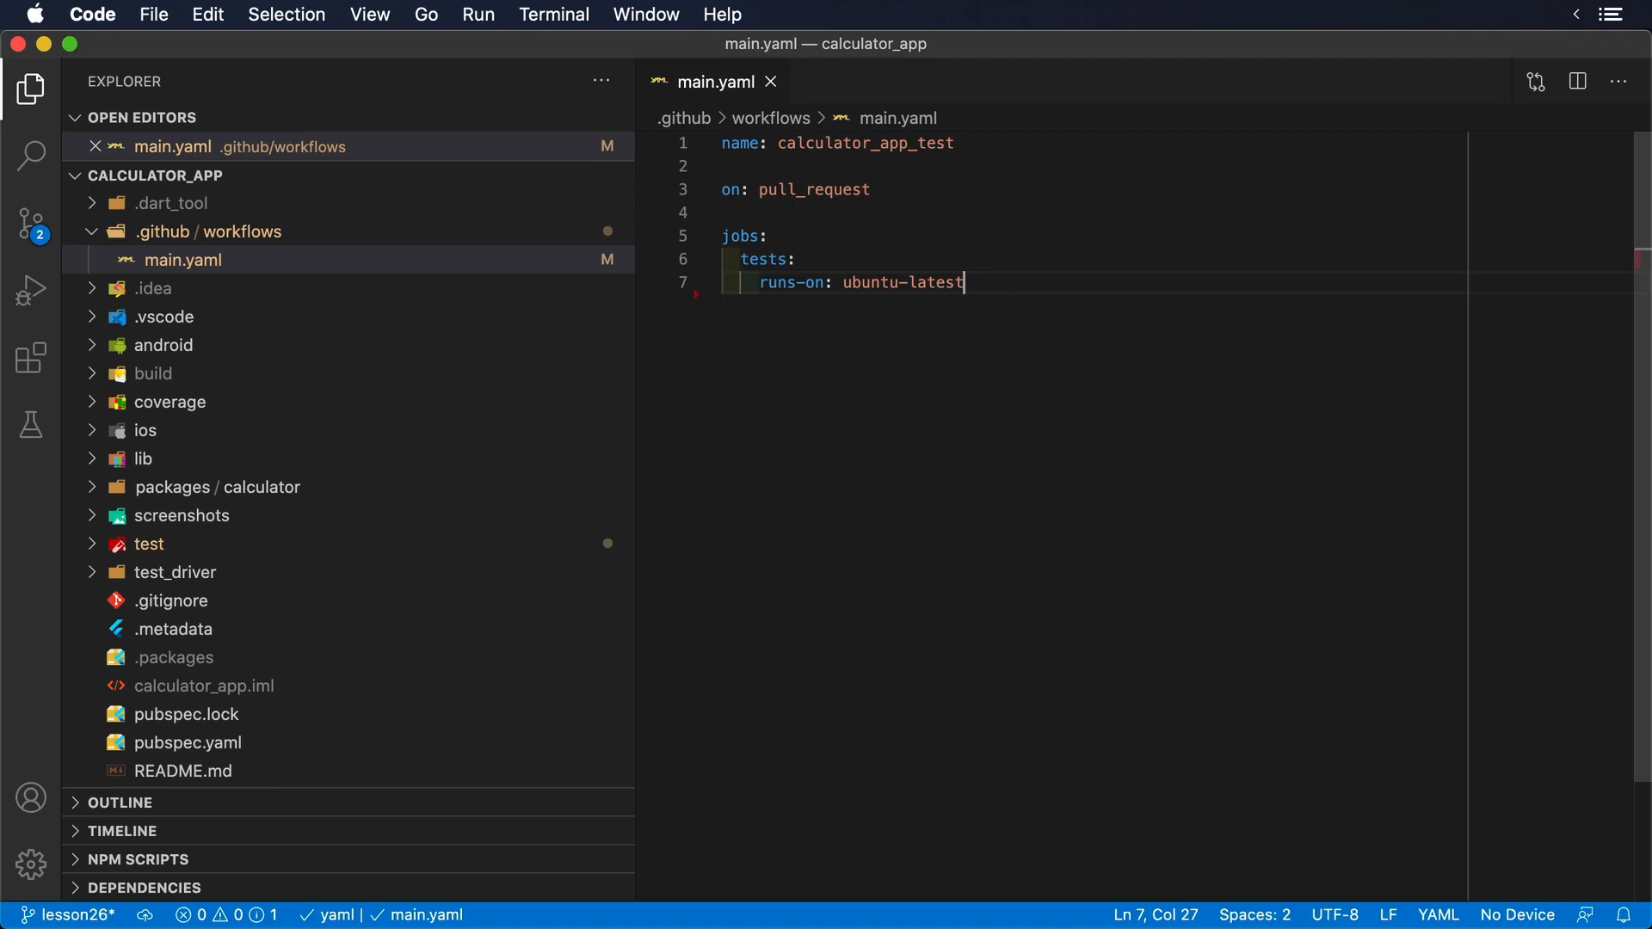
mouse_move(1075, 313)
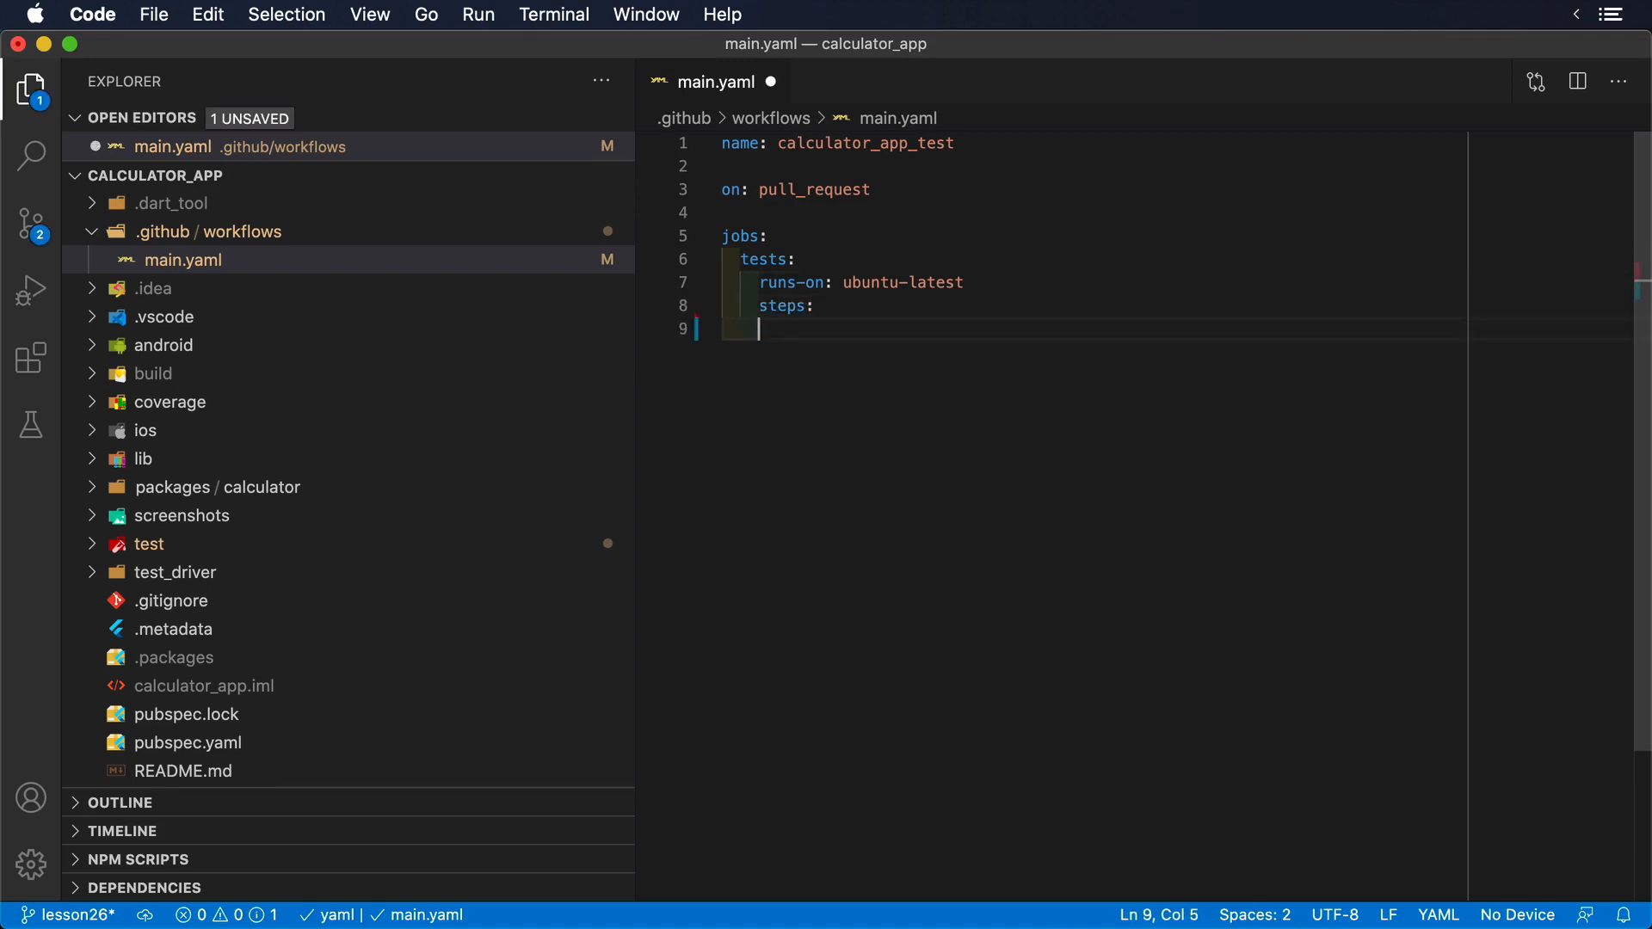
text(- uses: actions/checkout@v2)
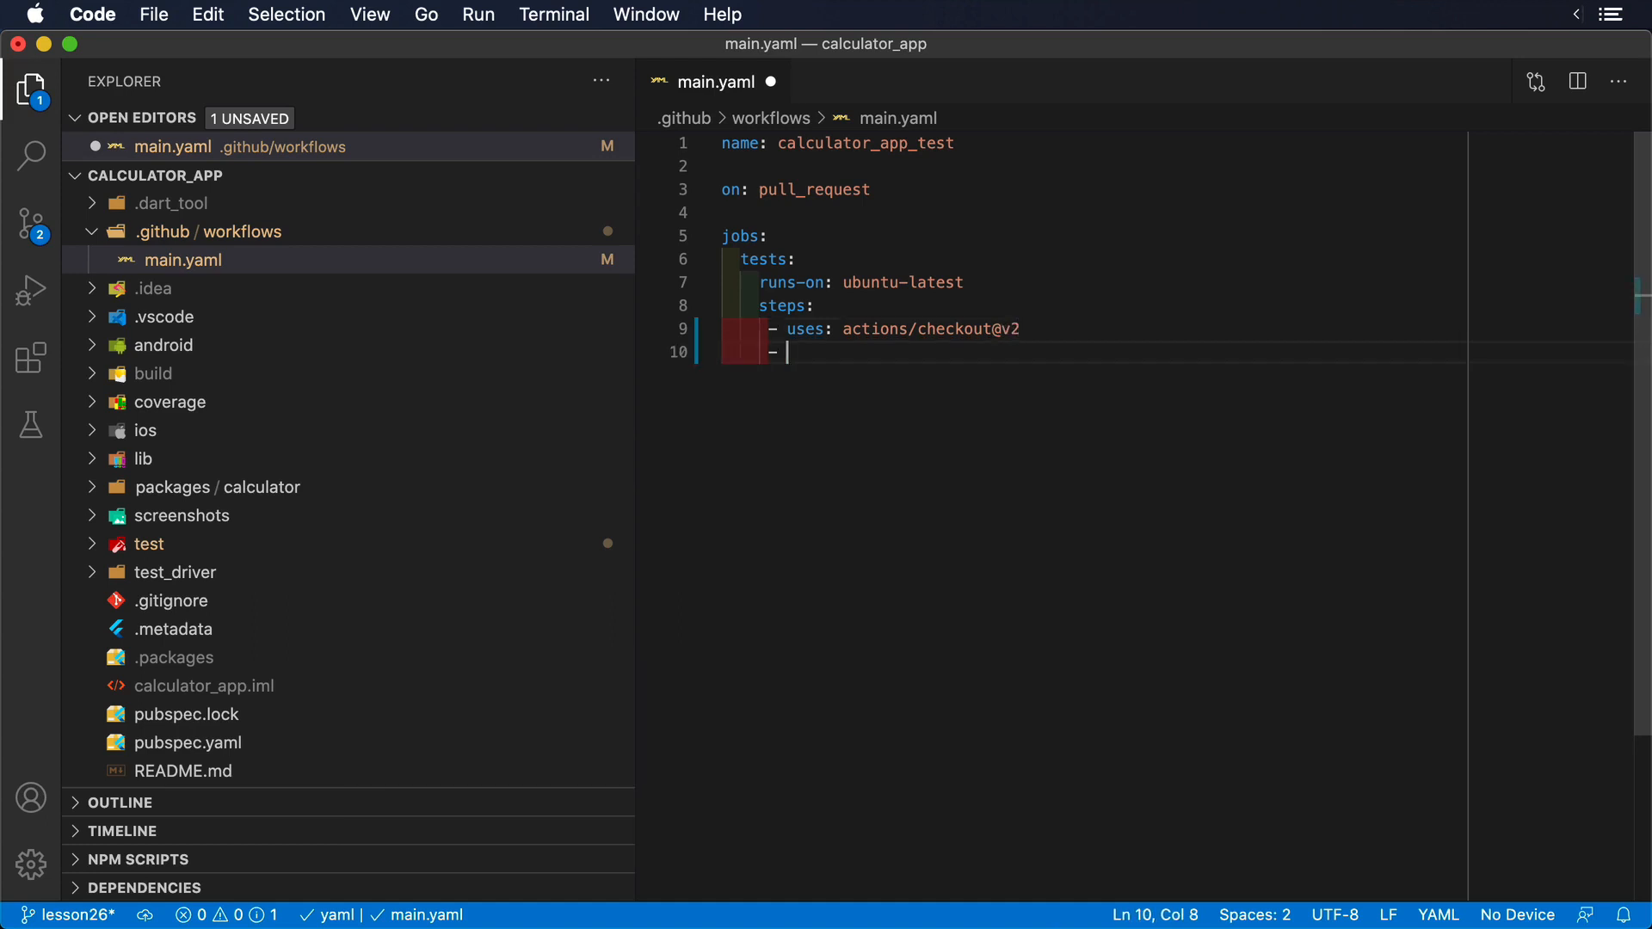
text(uses: subosito/f)
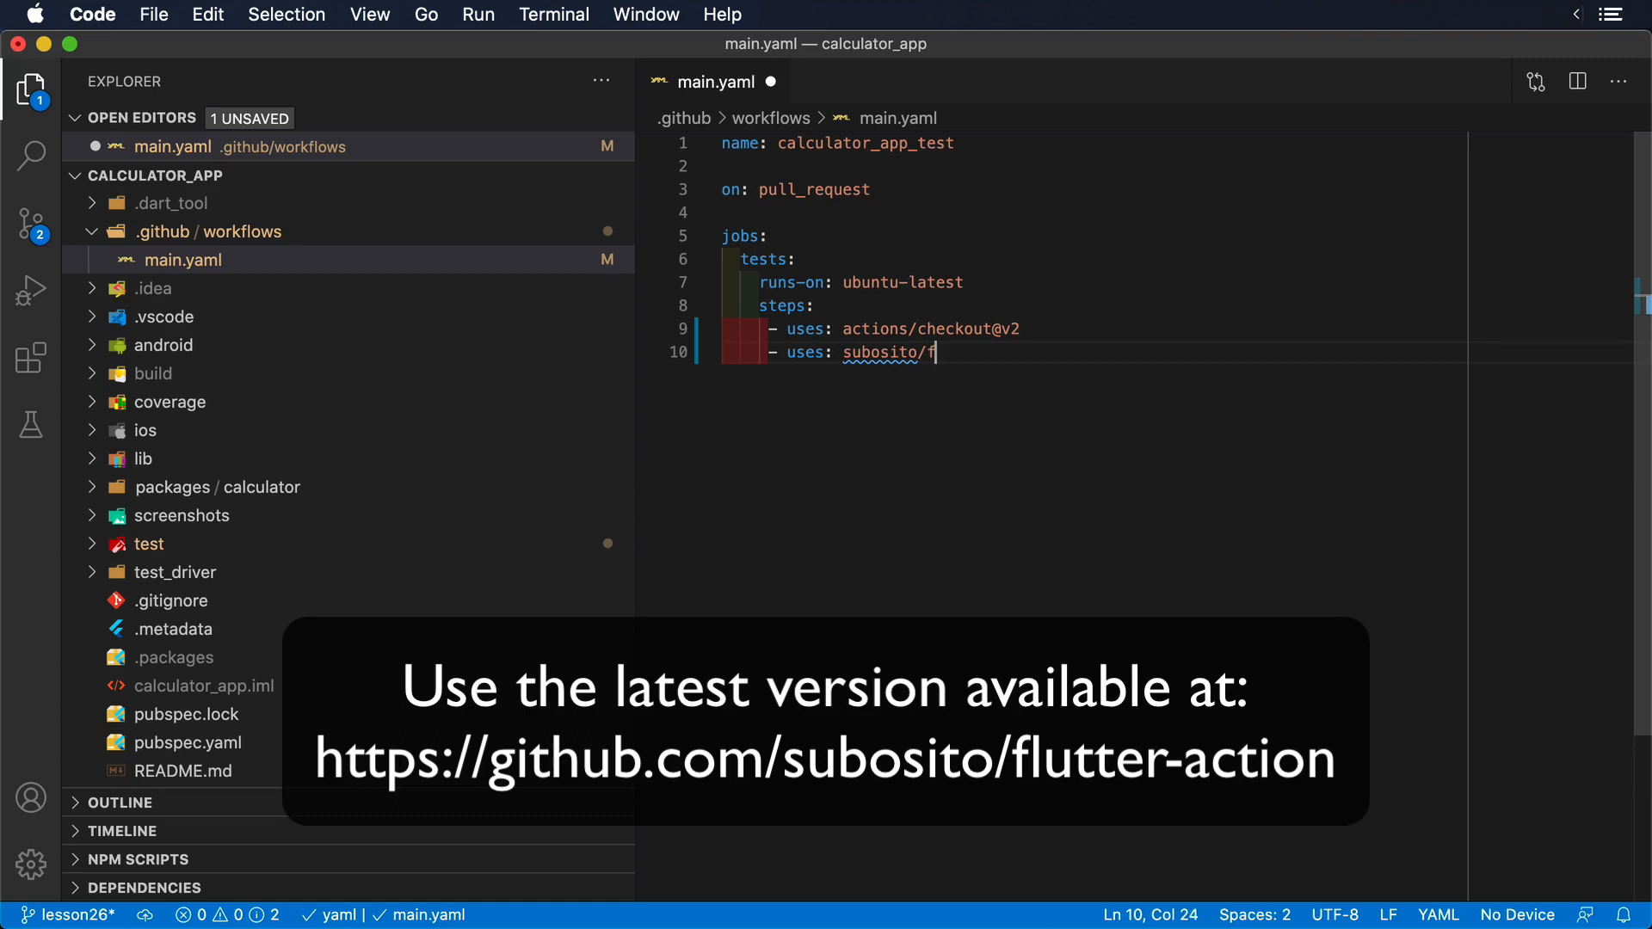
text(lutter-action@)
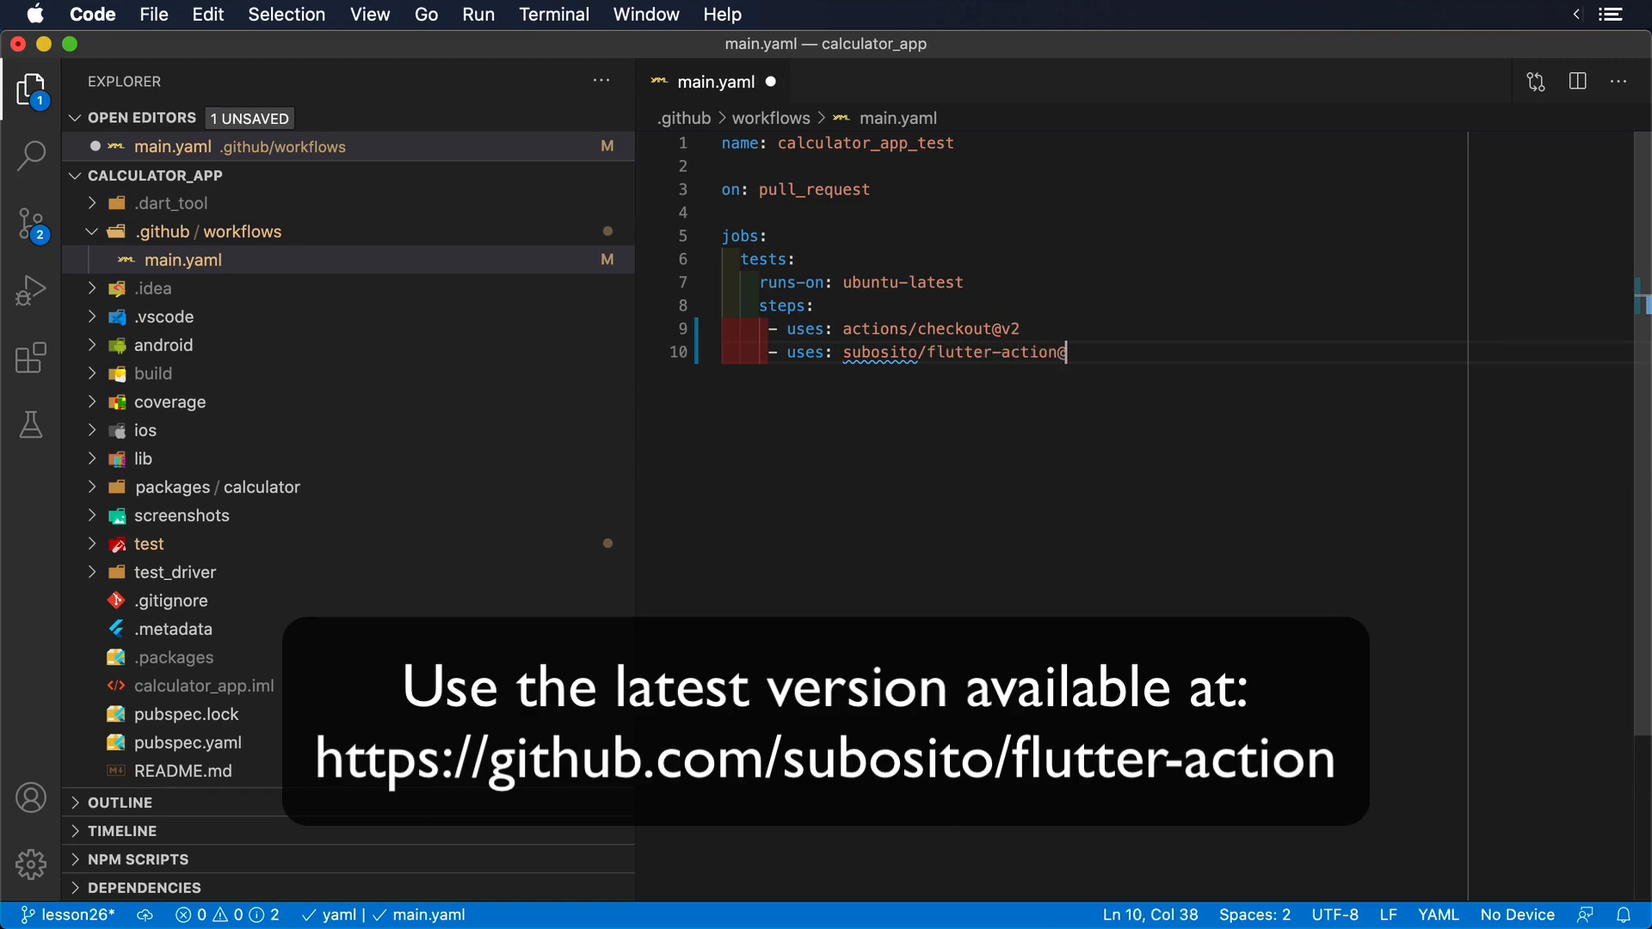
text(v1.30.)
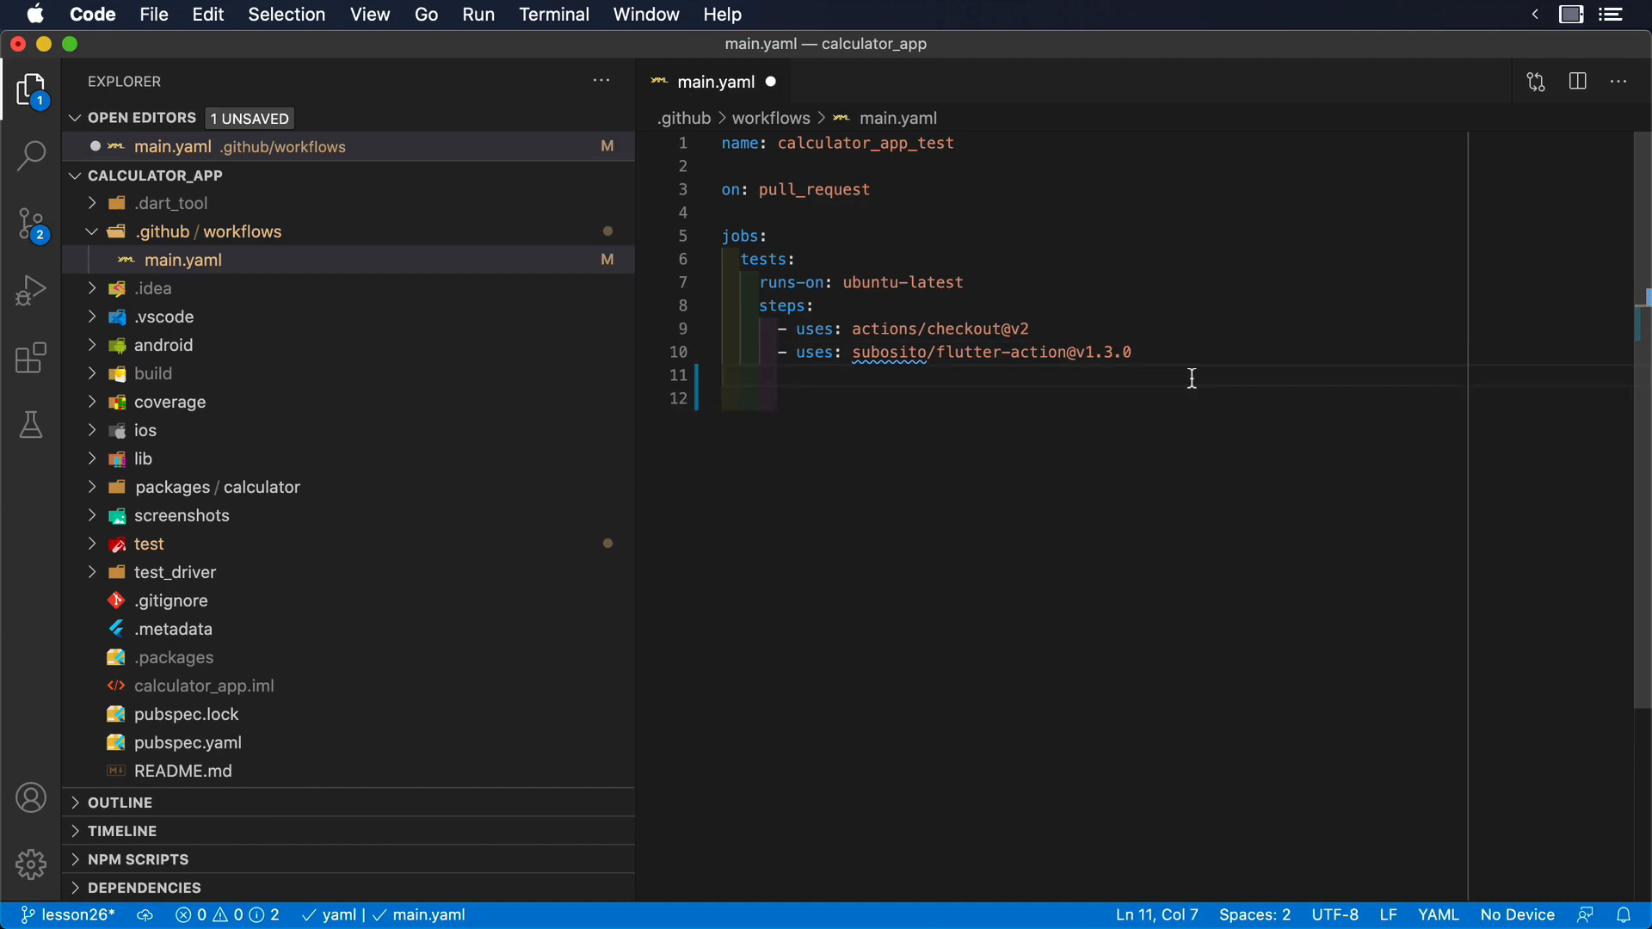
Add an 'install dependencies' step that runs flutter packages get
text(- n)
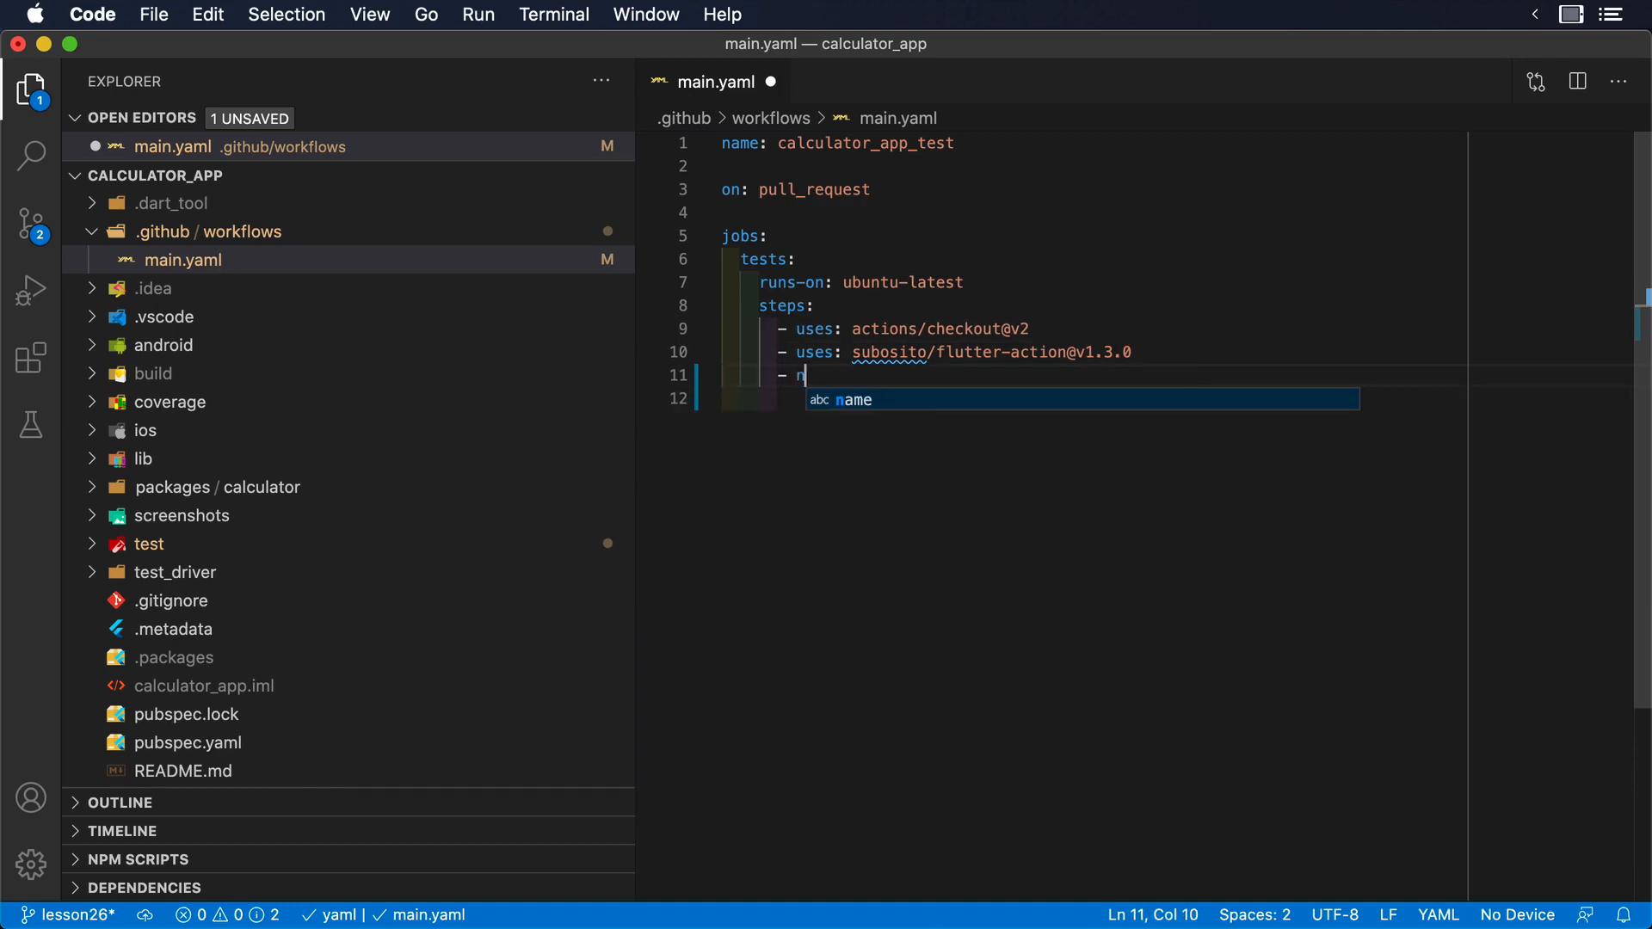
text(ame: install)
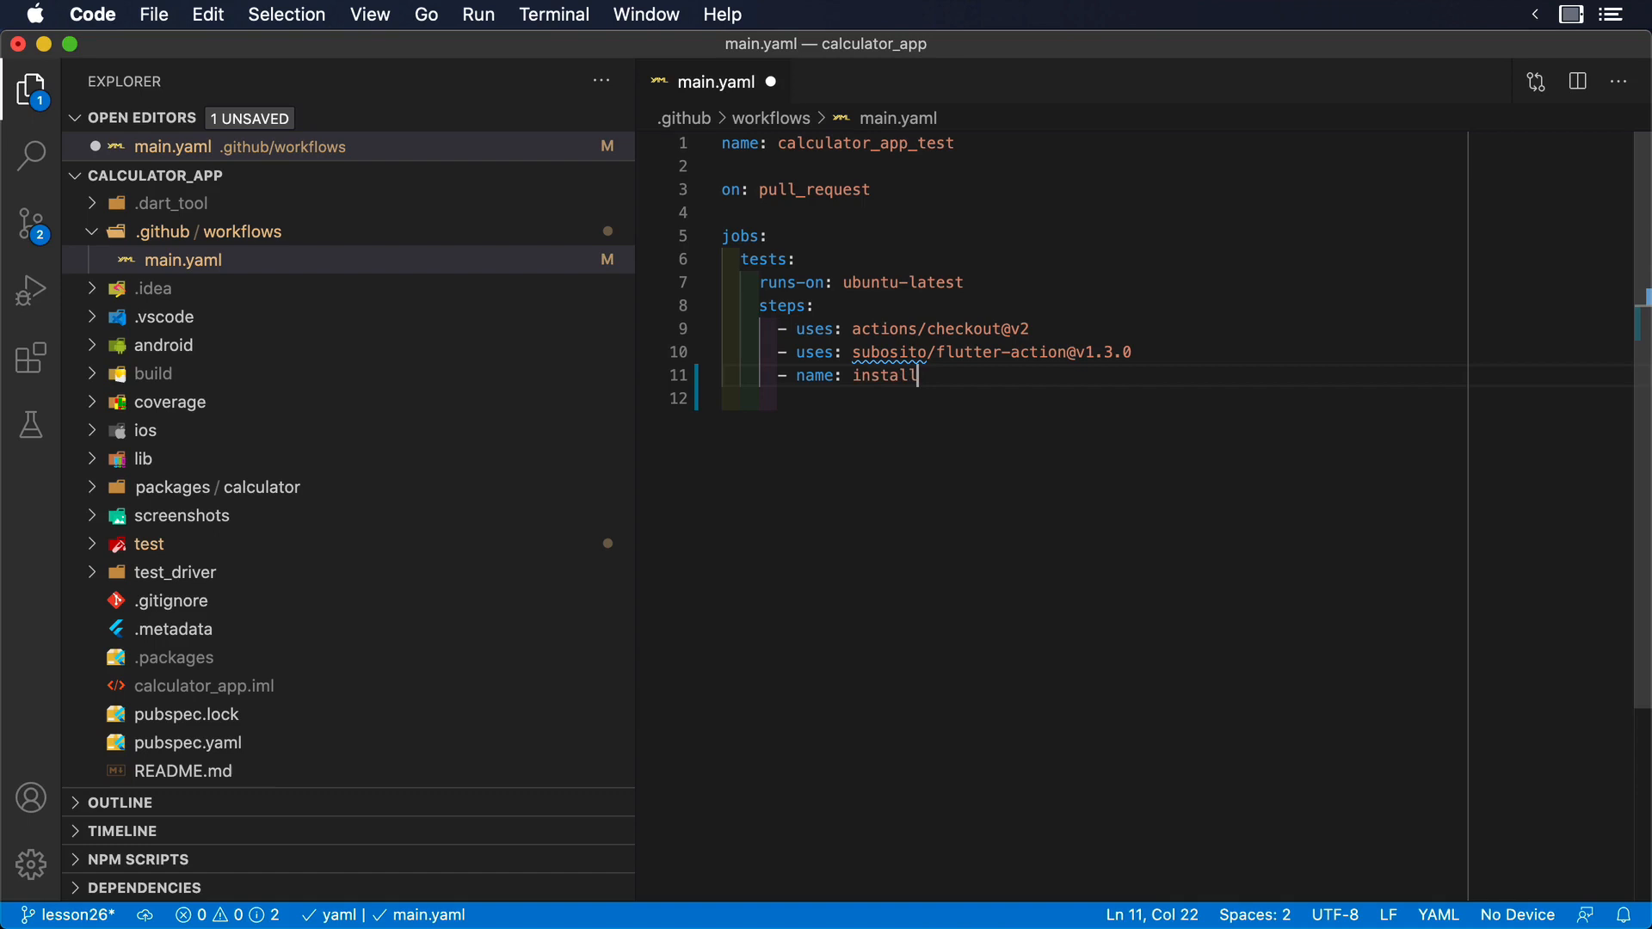
text(dependencies)
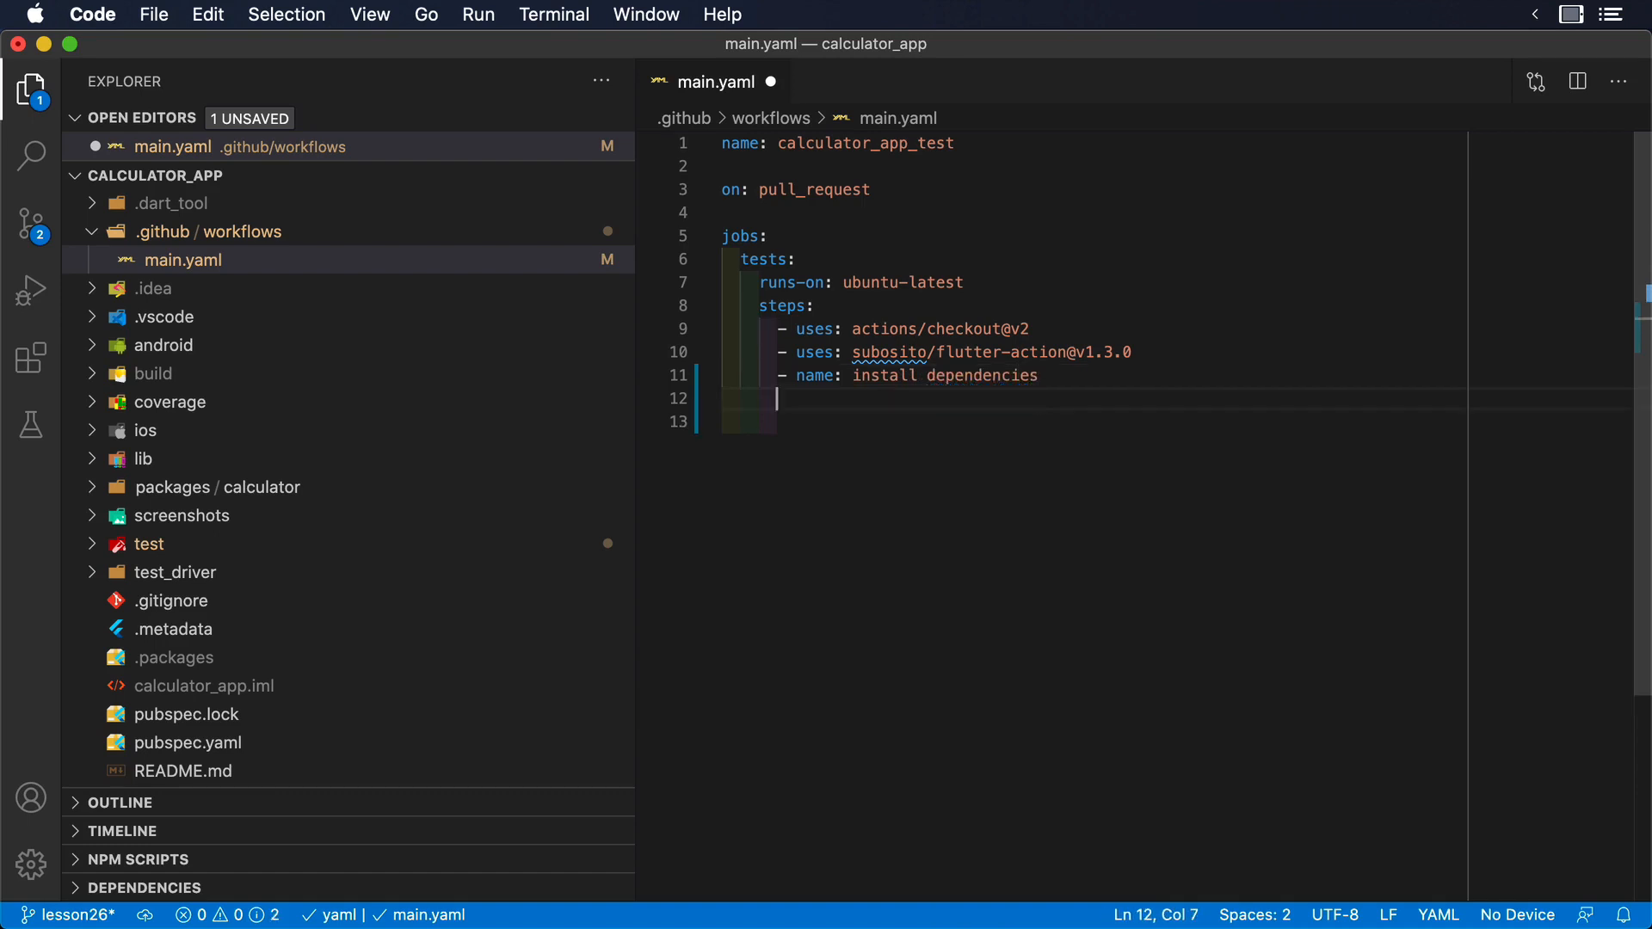
text(reun)
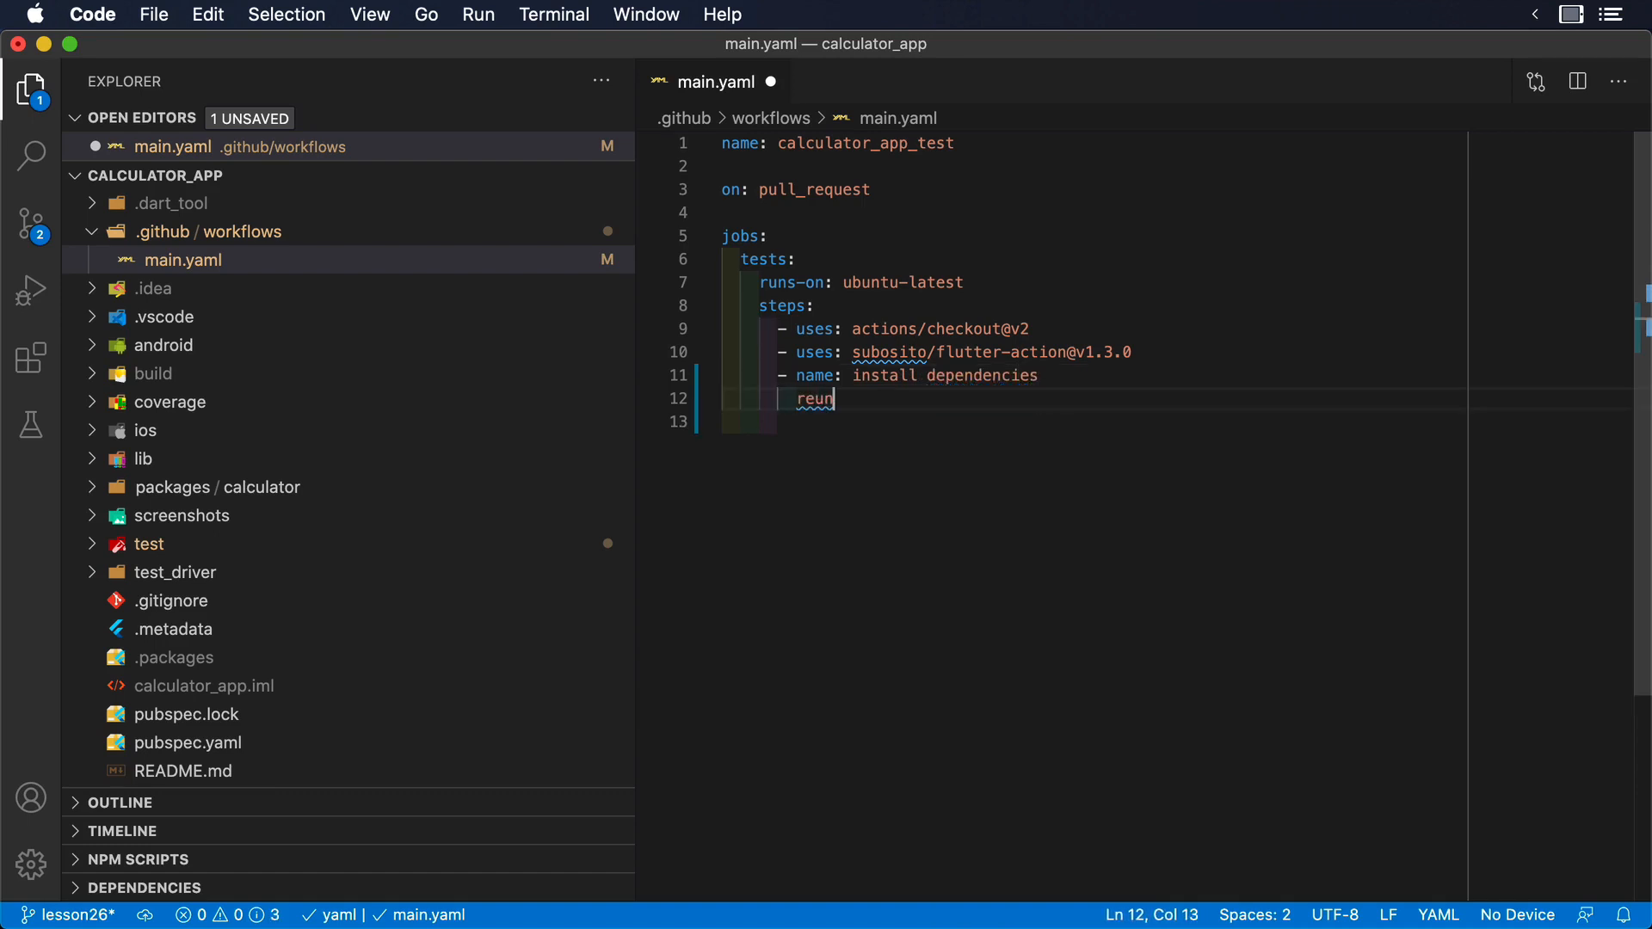
key(Backspace)
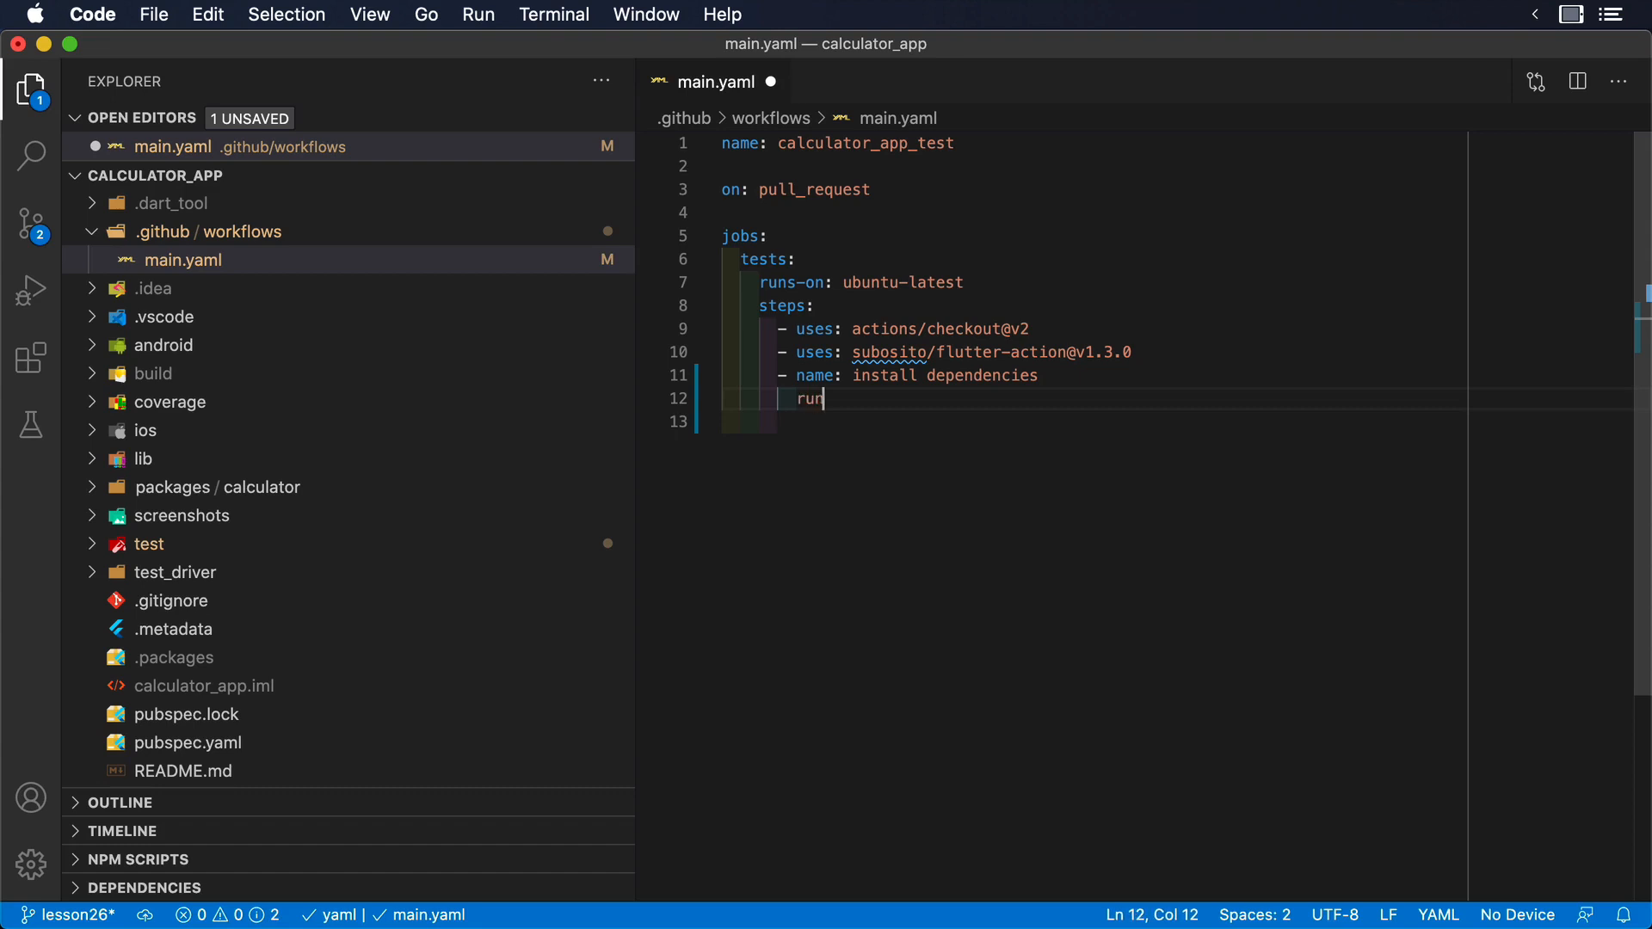
text(: flutter packages get)
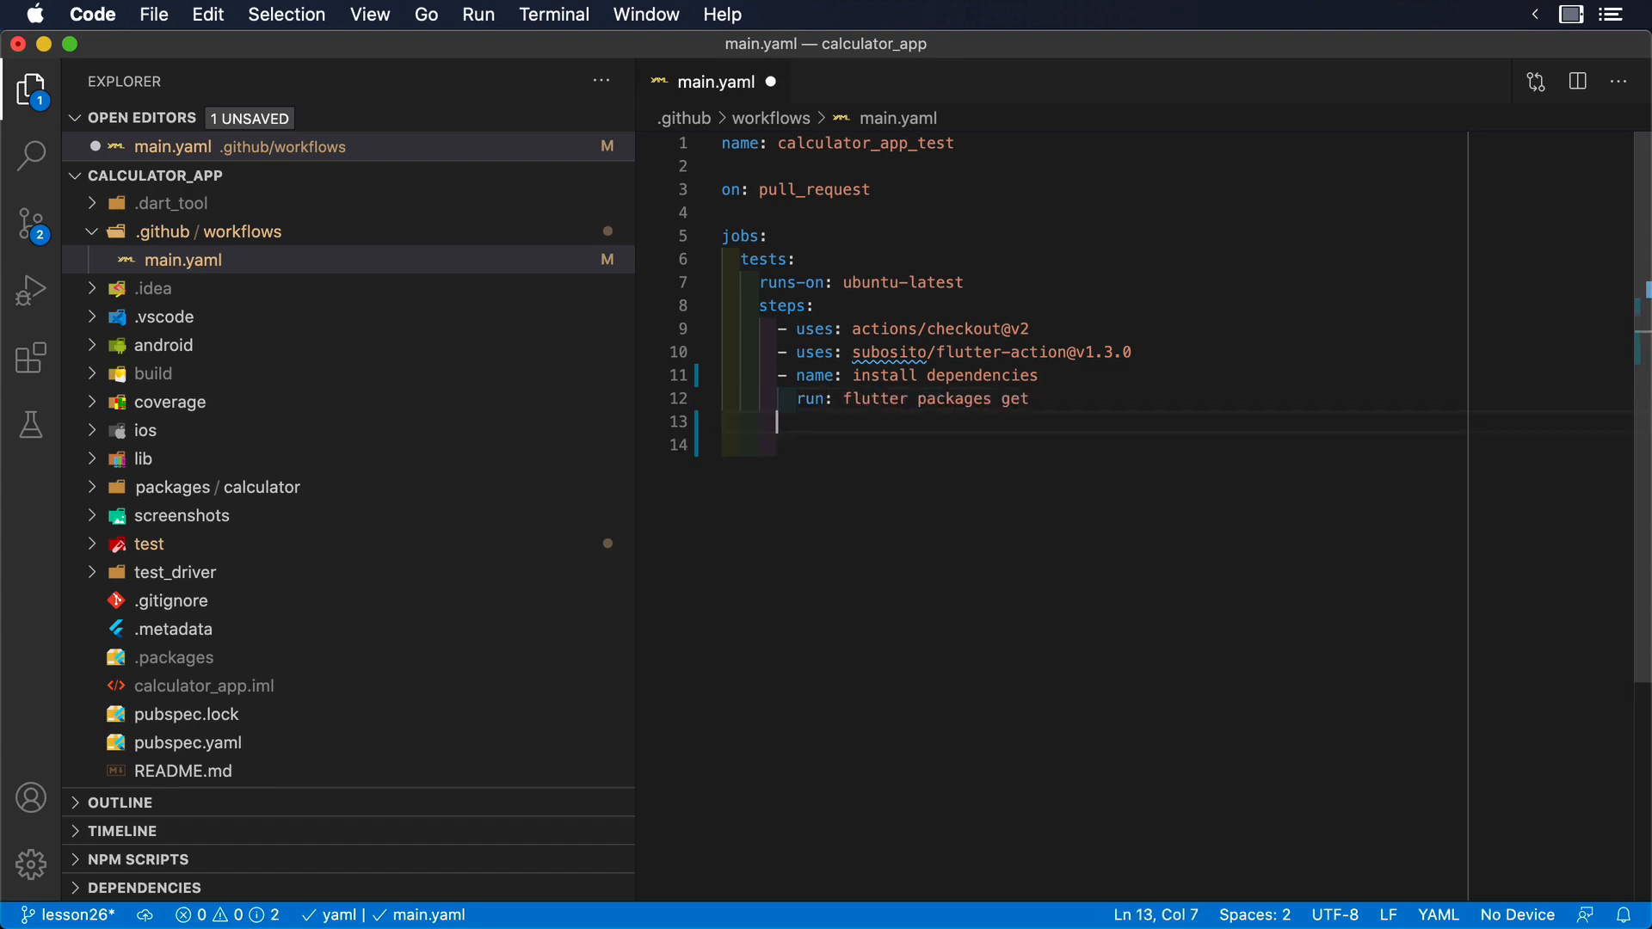
Add a 'run tests' step running flutter test --exclude-tags='no-ci', and save
text(- name:)
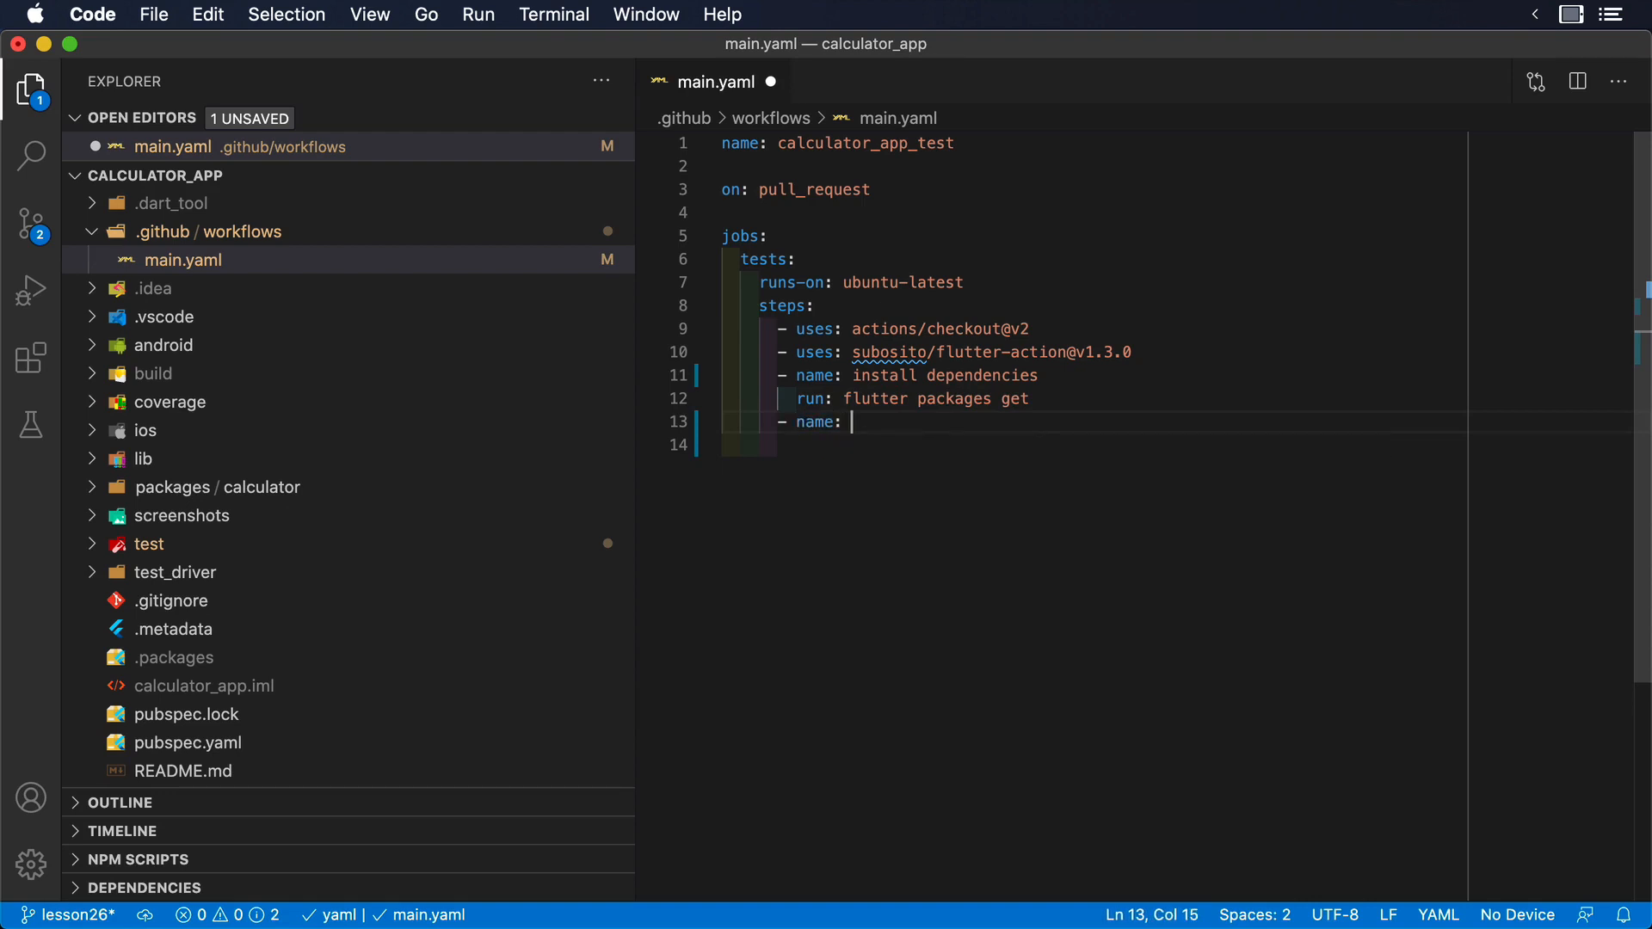
text(run tests)
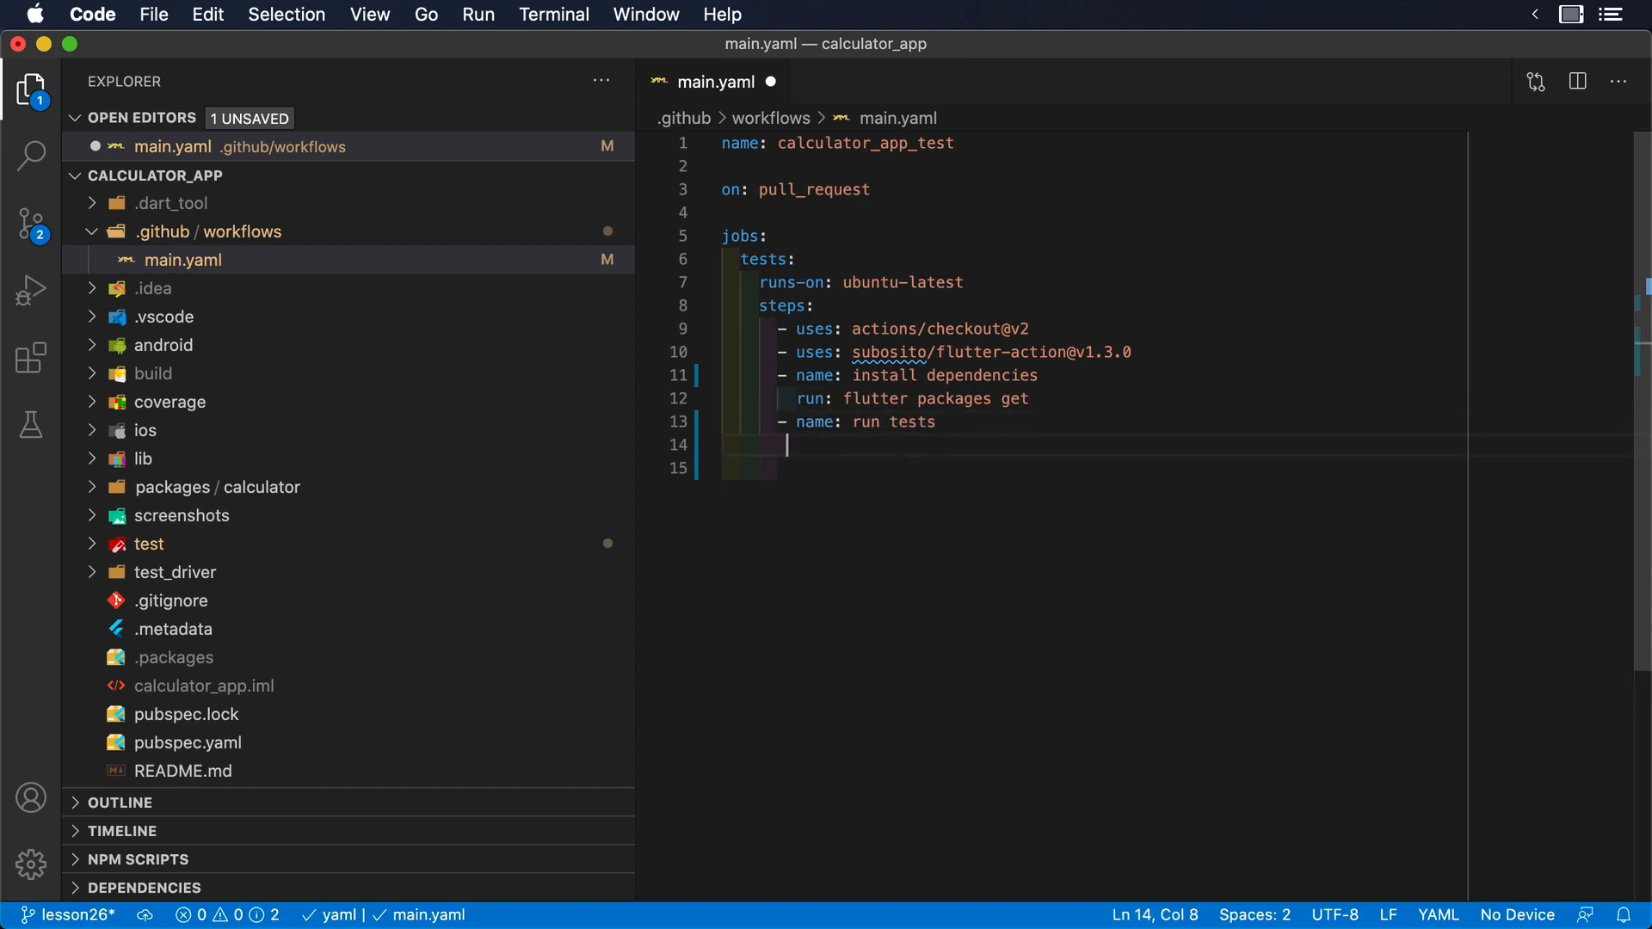
text(run: flutter test --exclude-tags='no)
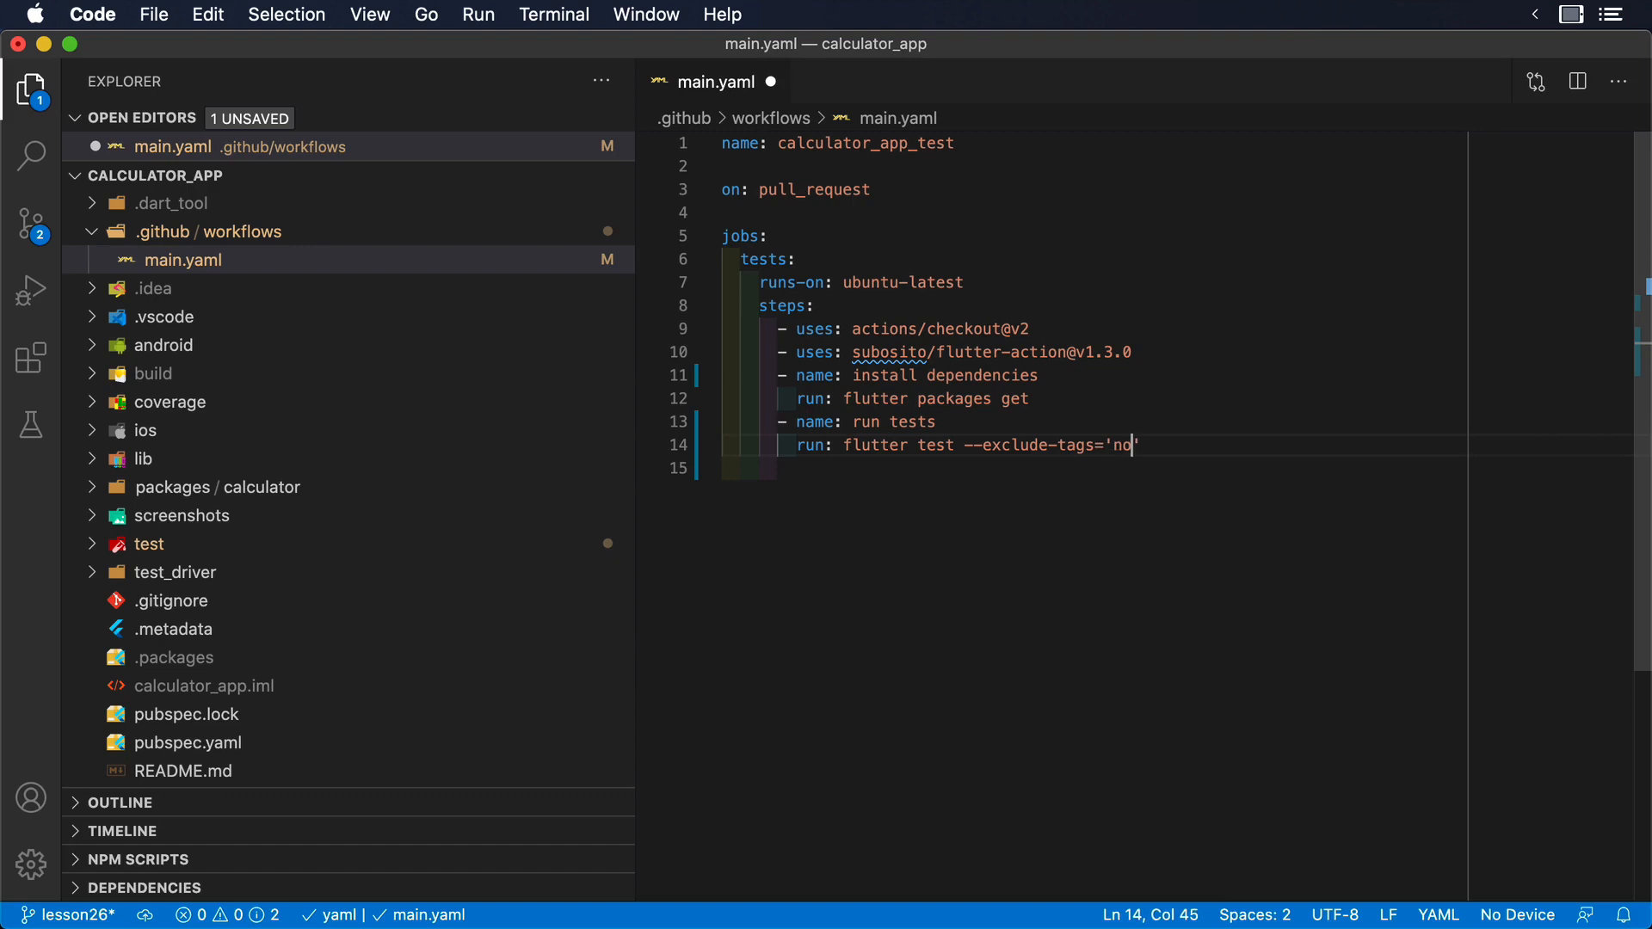
text(-ci)
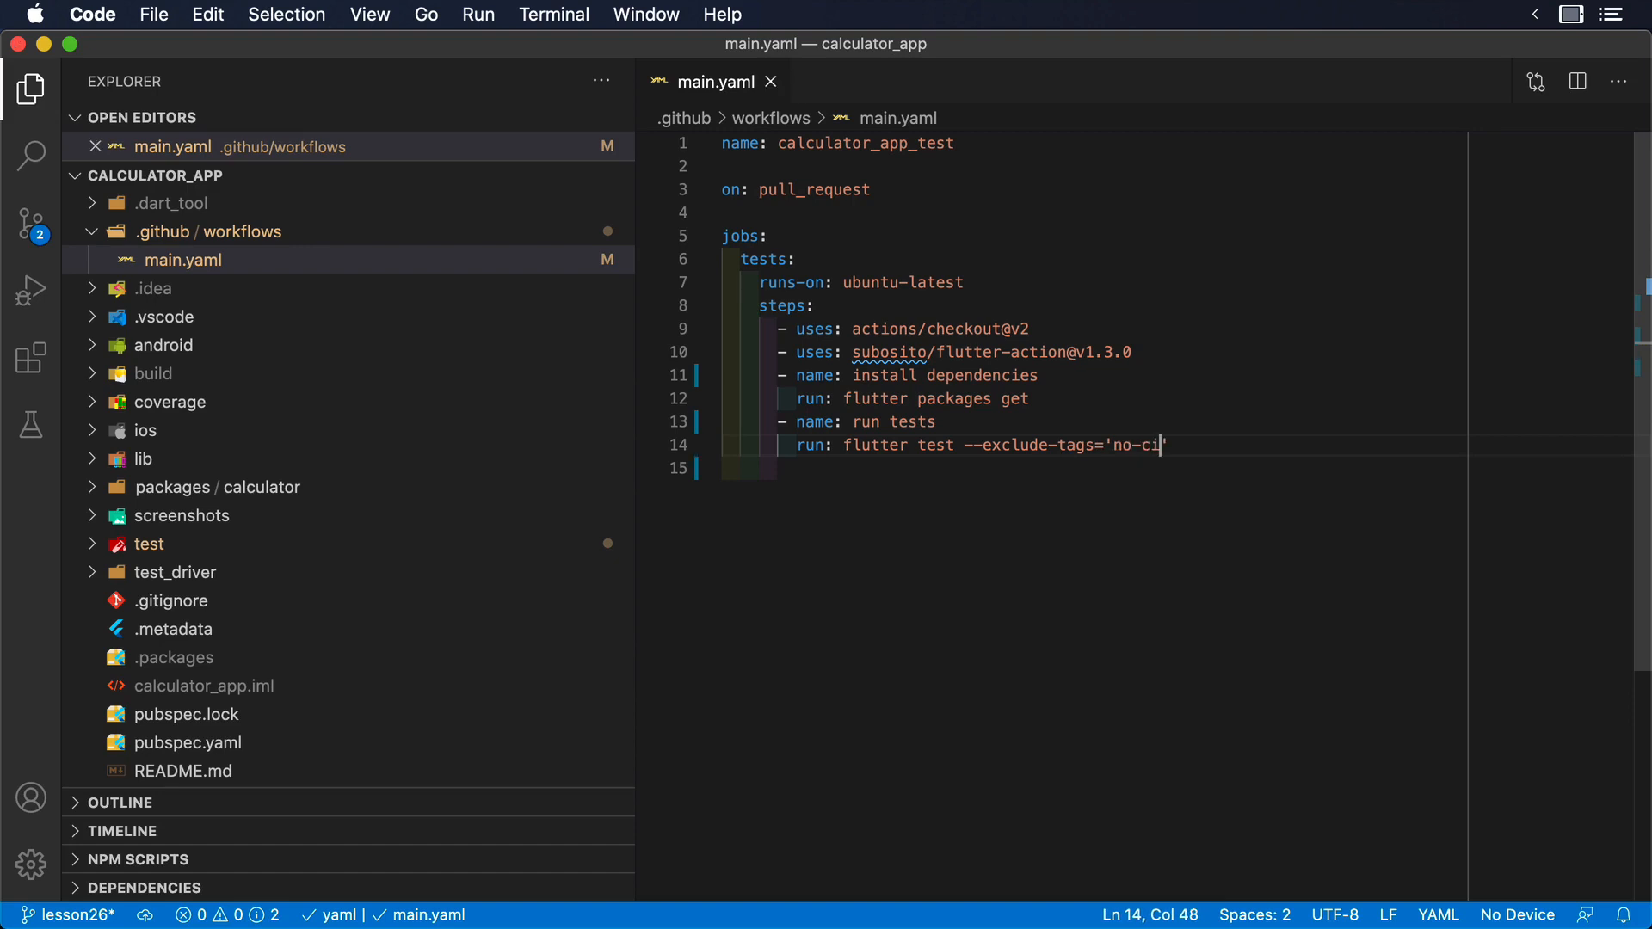
click(238, 656)
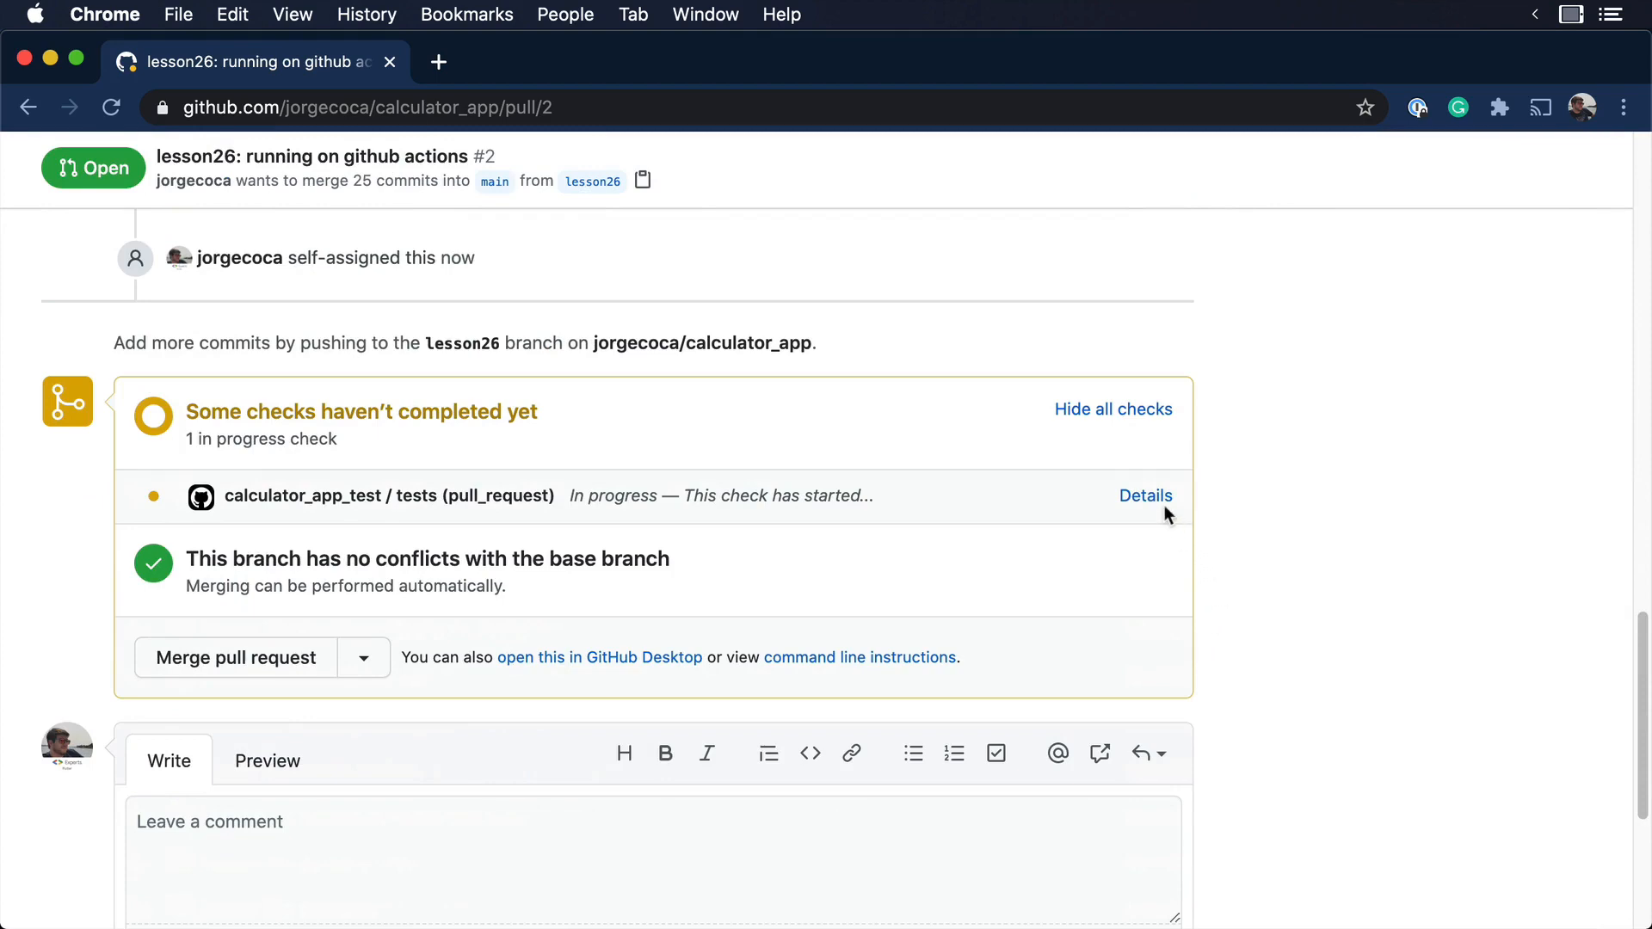
Open the calculator_app_test / tests check details and scroll its step log
click(1145, 496)
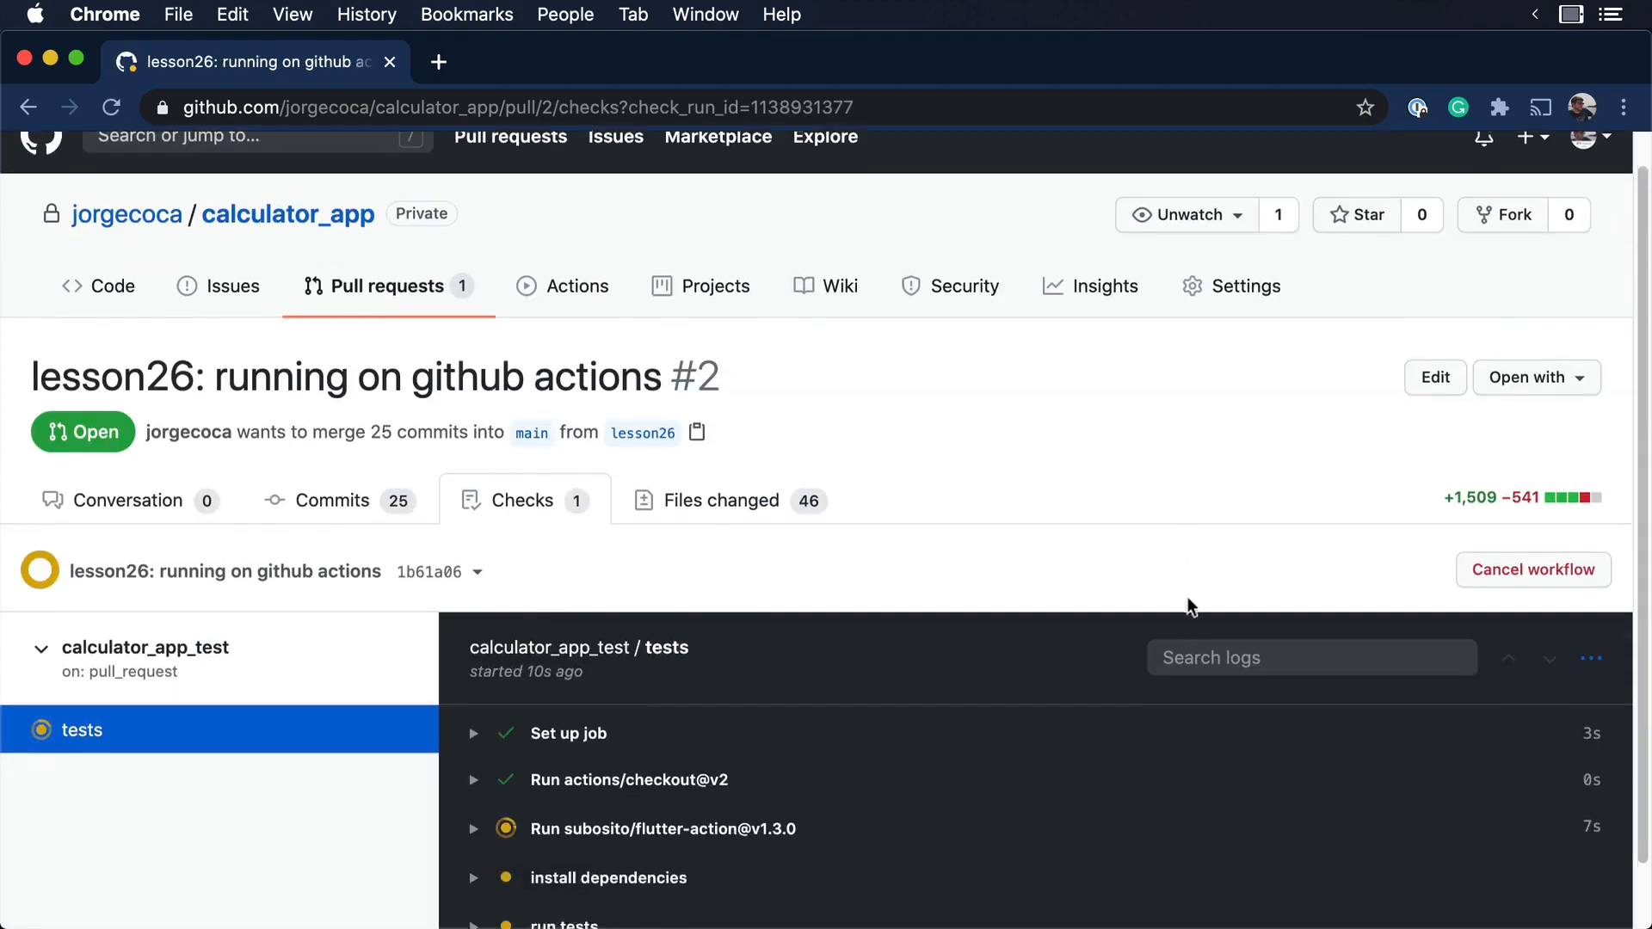
scroll(down, 3)
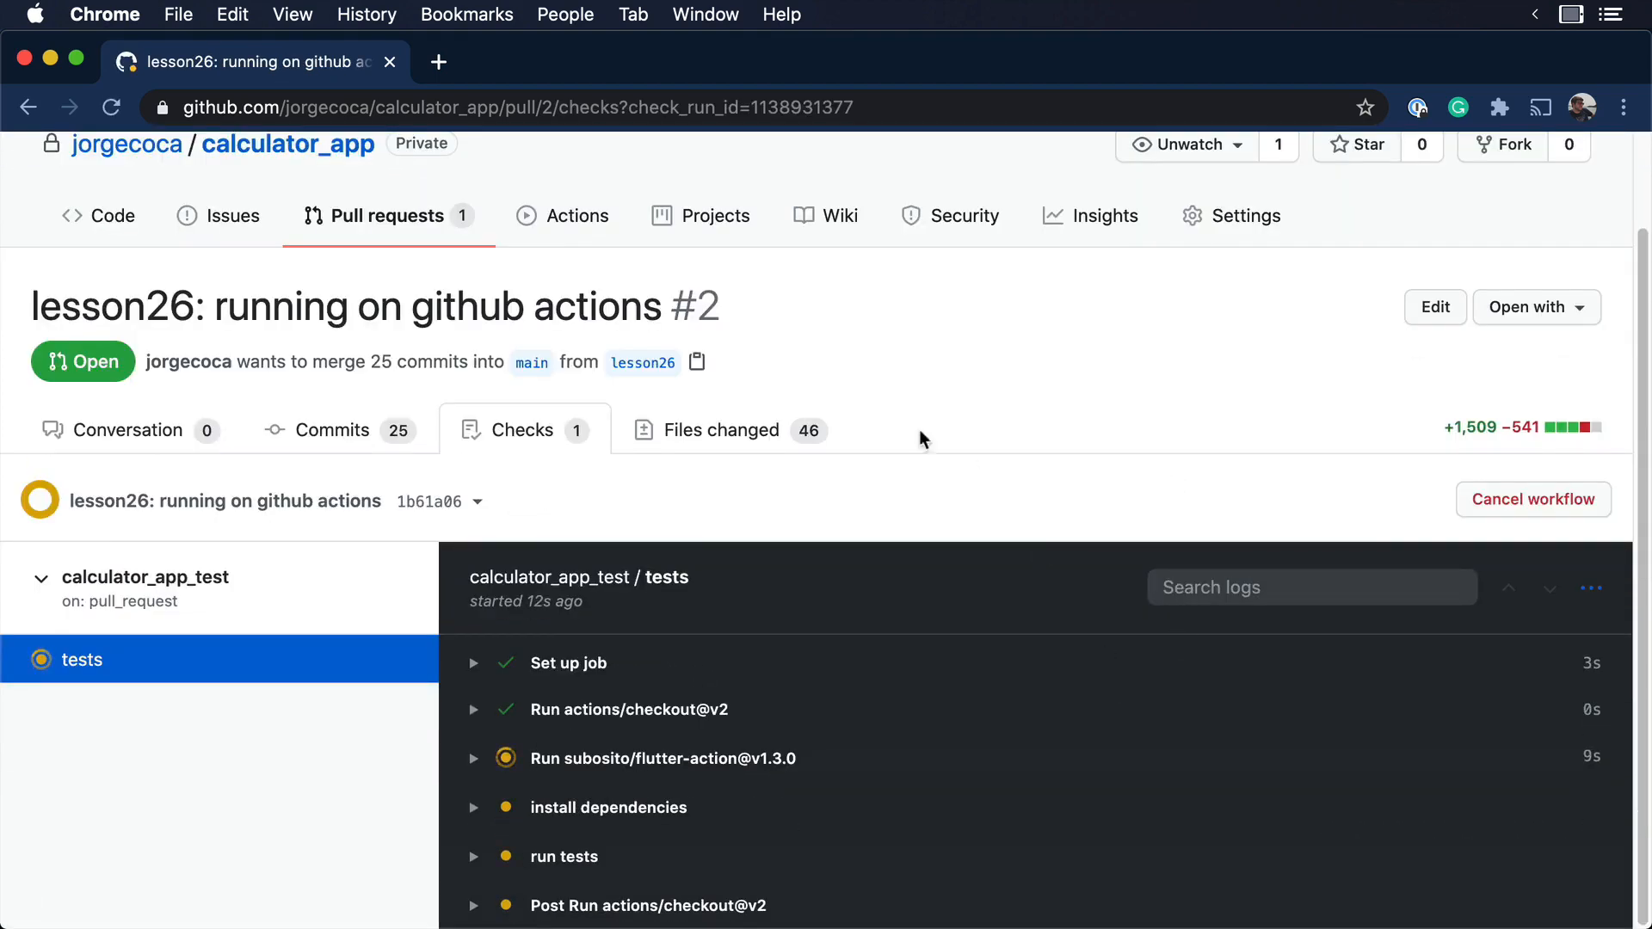
mouse_move(723, 430)
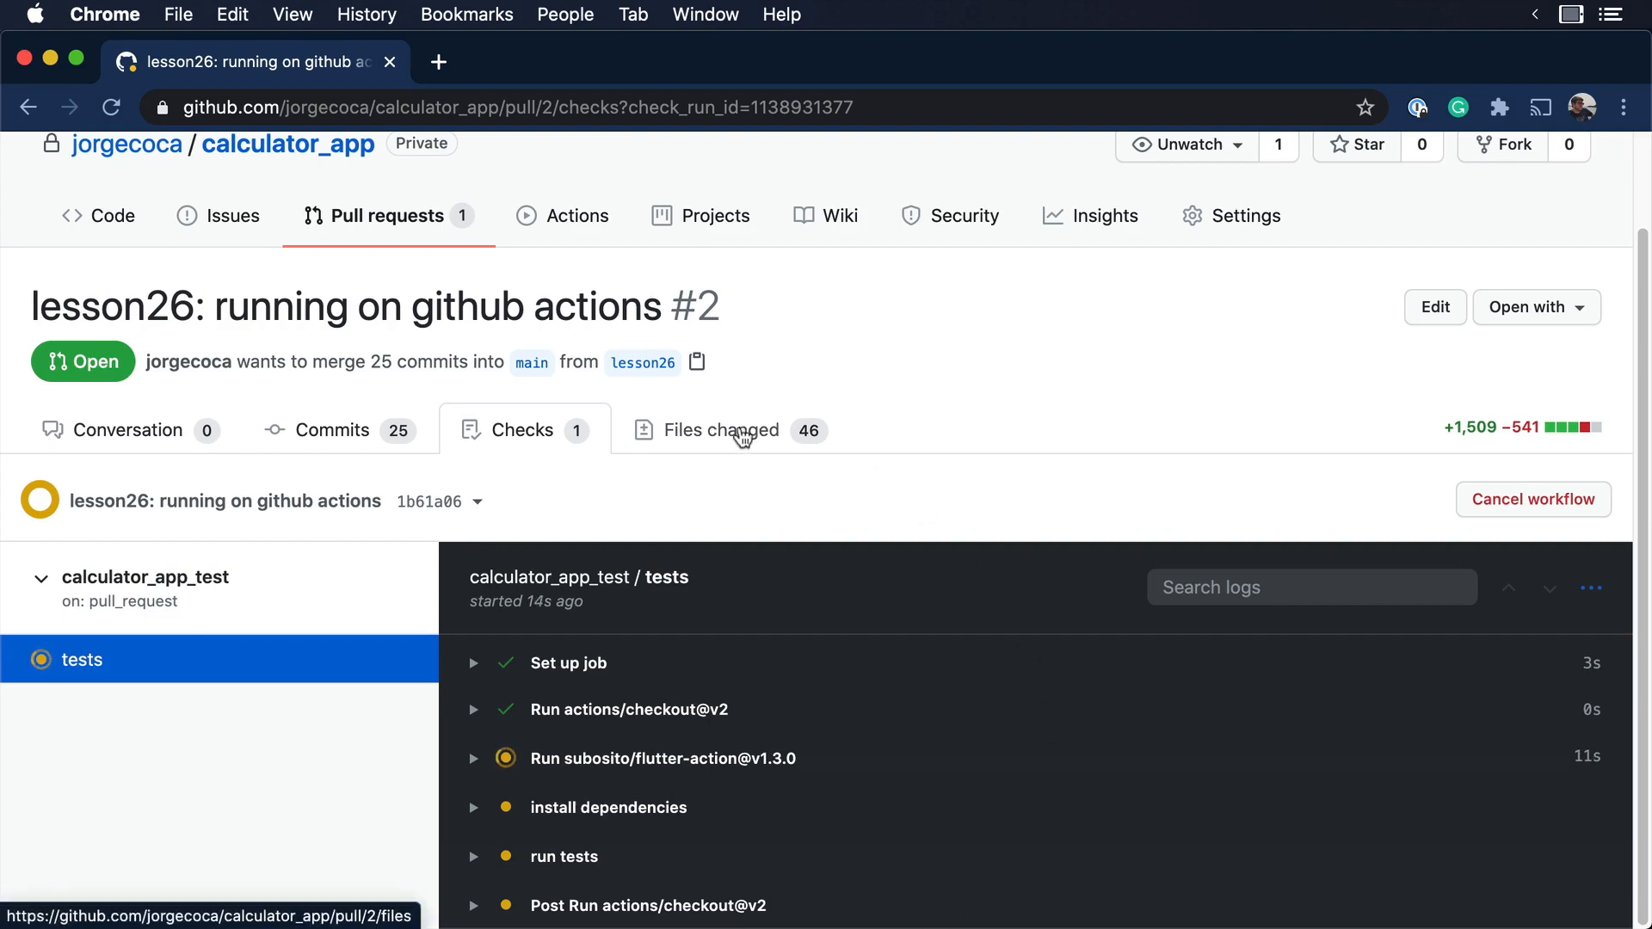